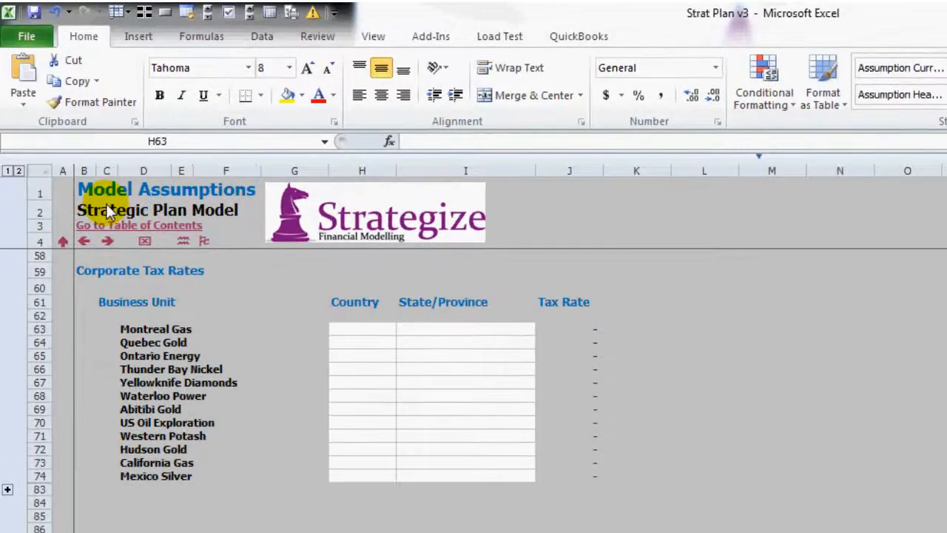
mouse_move(122, 330)
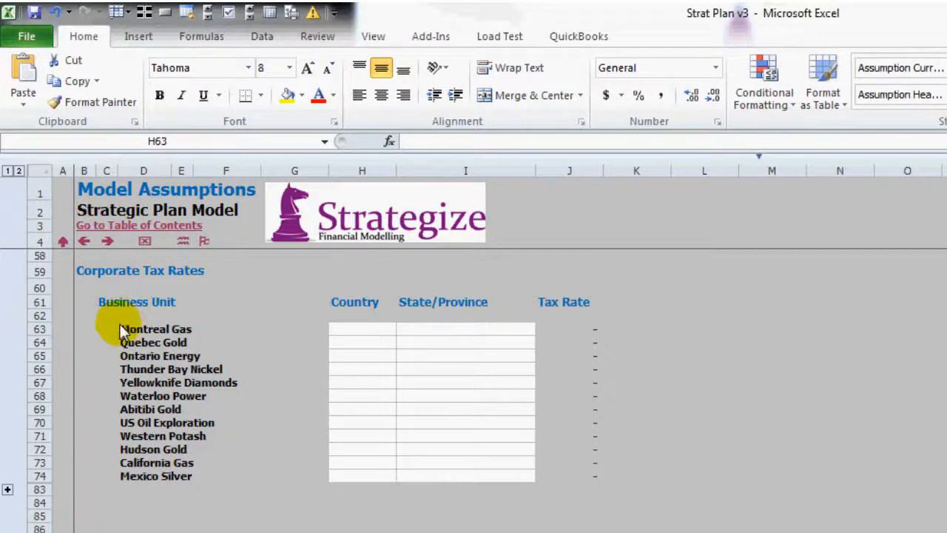
Inspect the Tax Rate formulas for Montreal Gas, Ontario Energy and another business unit.
left_click(143, 329)
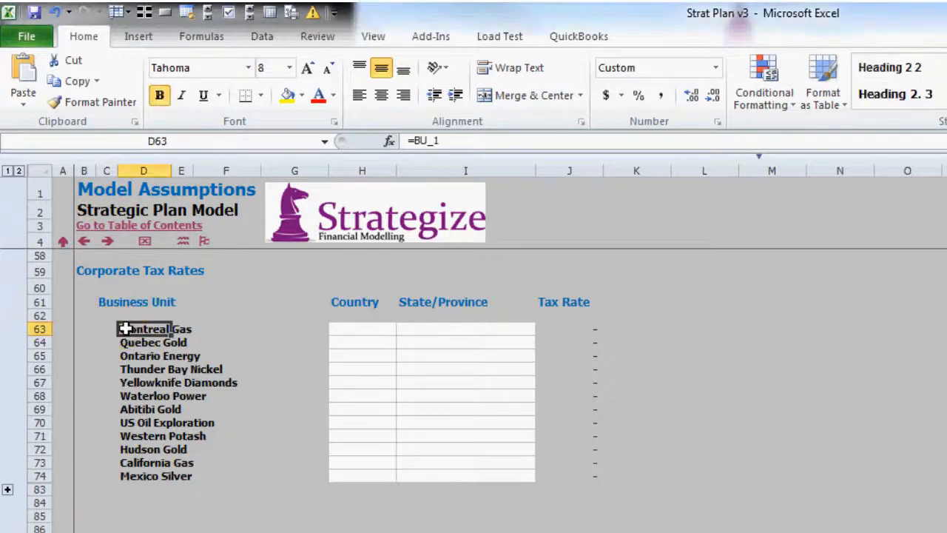
left_click(144, 356)
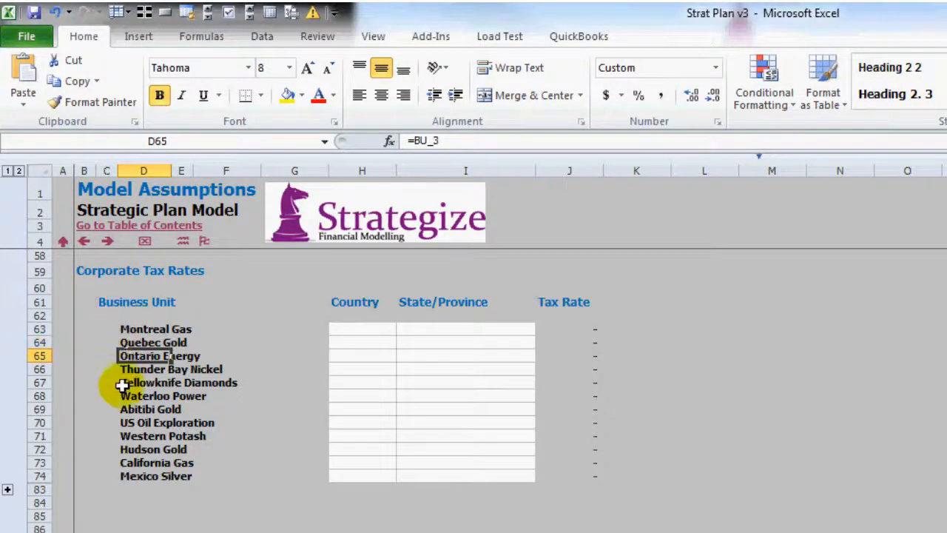
left_click(143, 422)
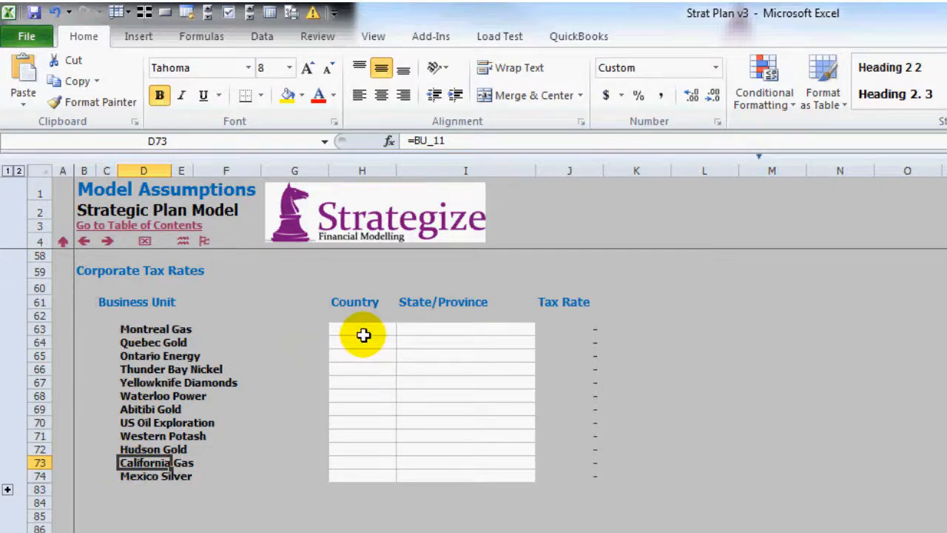
mouse_move(398, 331)
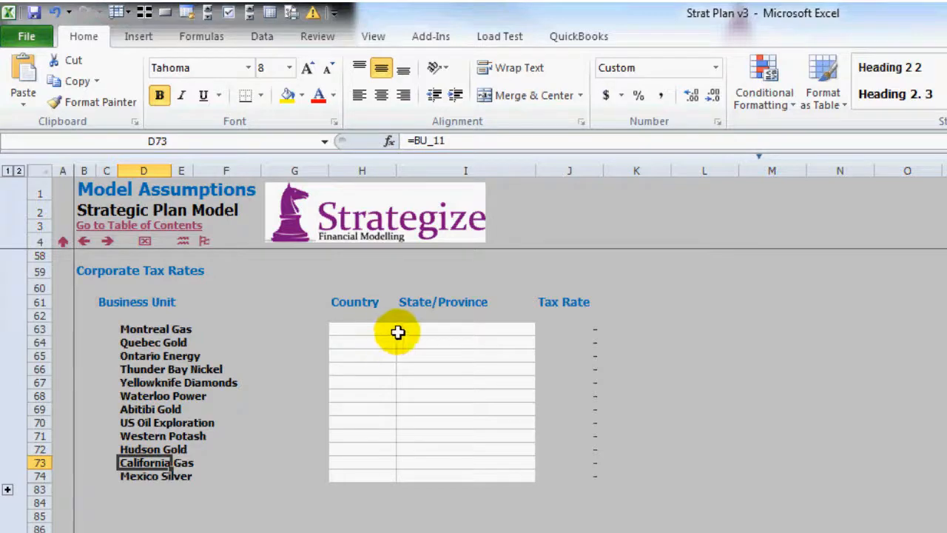
mouse_move(568, 329)
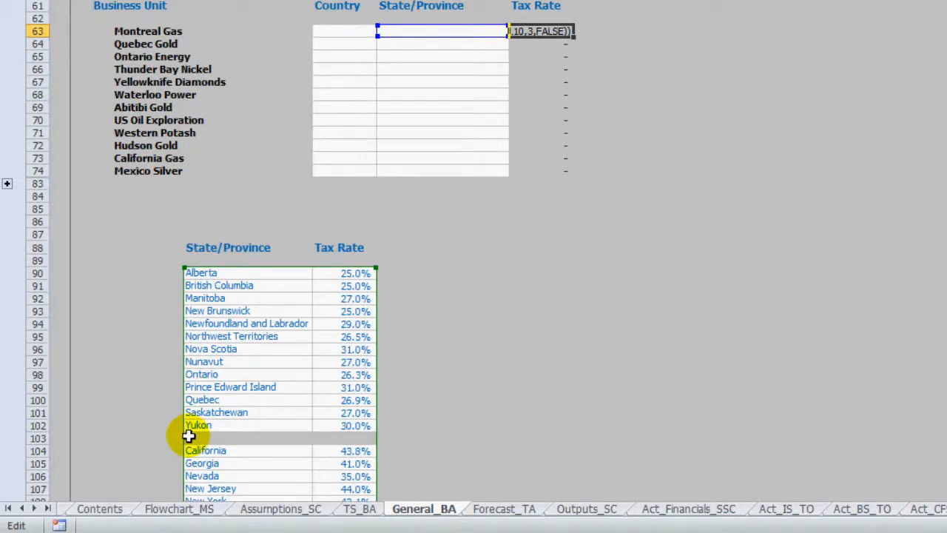
key("Enter")
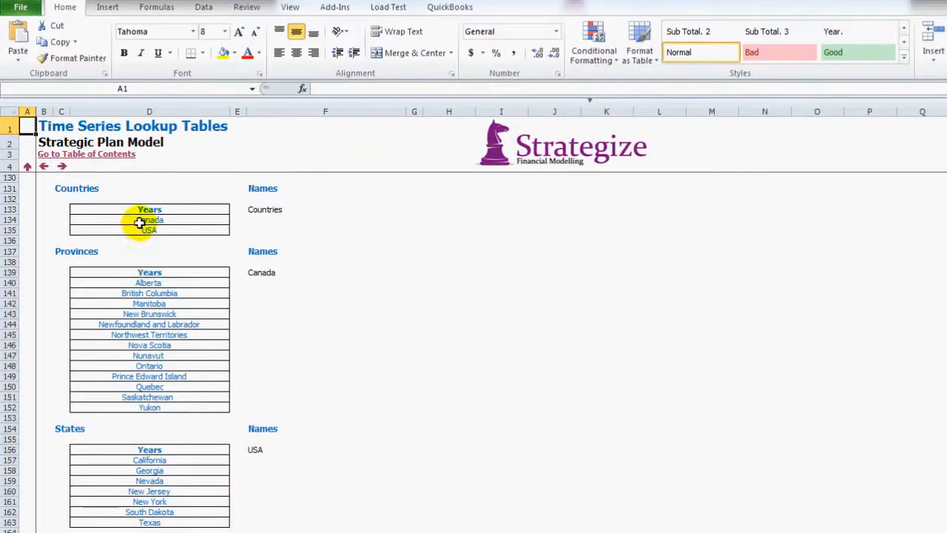
Select the Canada and USA country entries (D134:D135) on the TS_LU sheet.
left_click(149, 219)
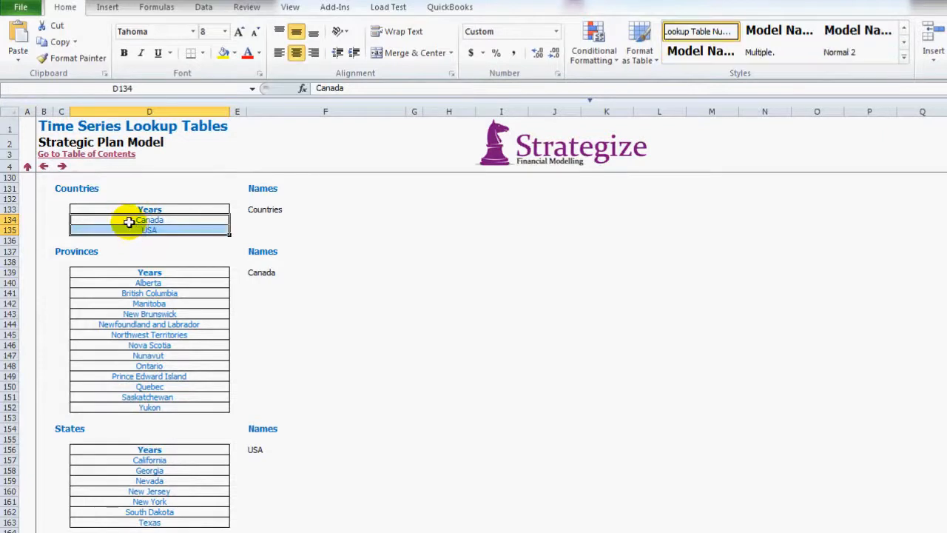
left_click(148, 229)
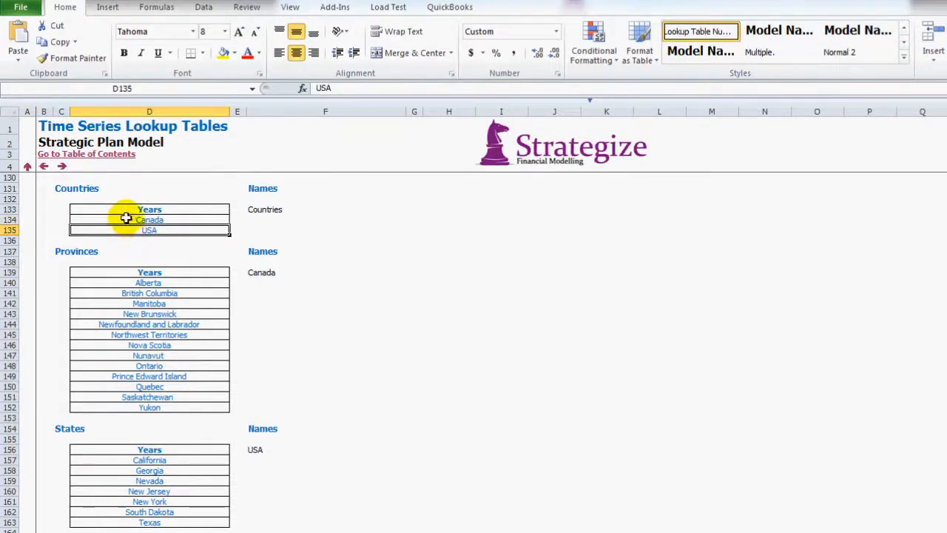
left_click(148, 219)
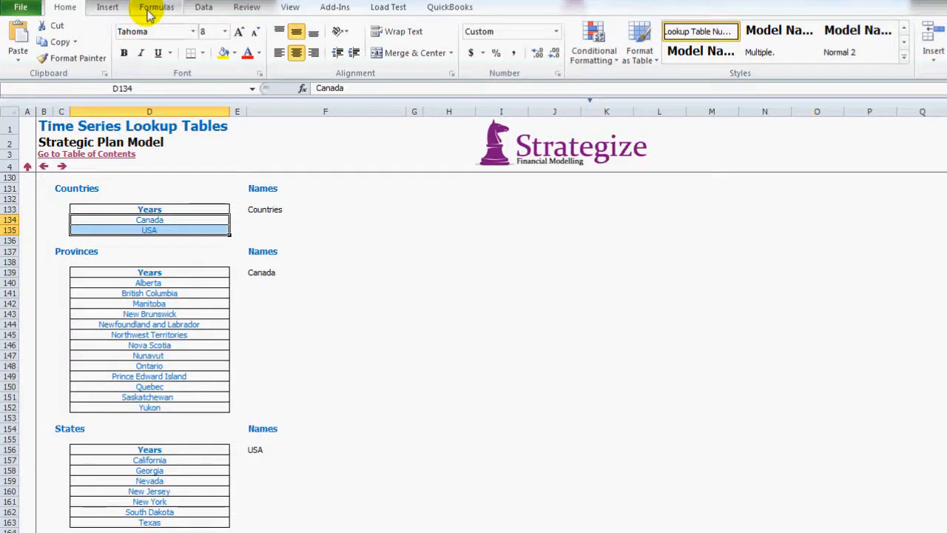
left_click(156, 7)
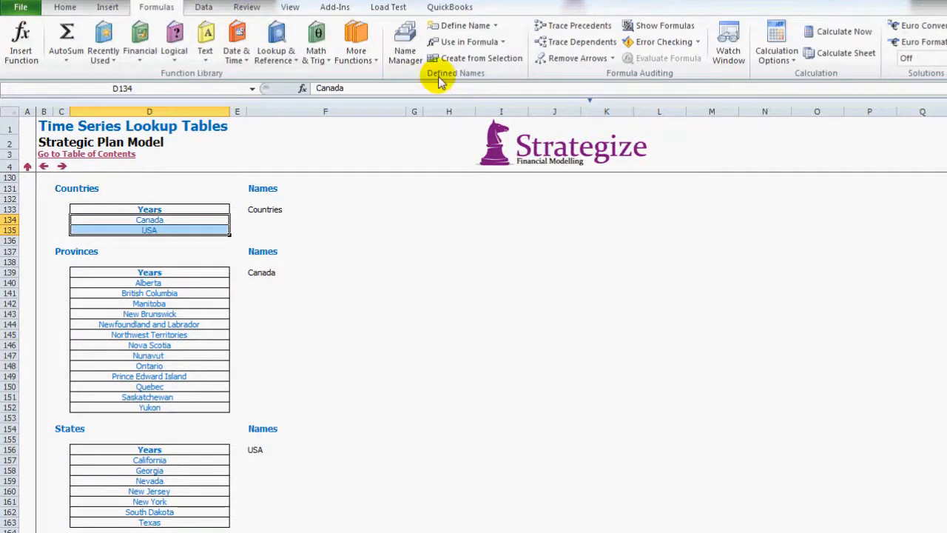
Define the name 'Countries' referring to =TS_LU!$D$134:$D$135.
left_click(465, 25)
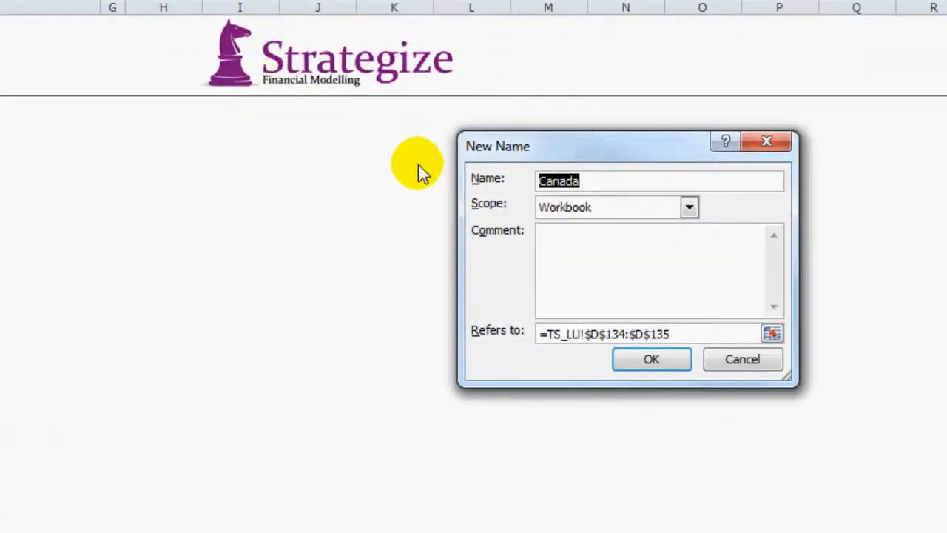
type("C")
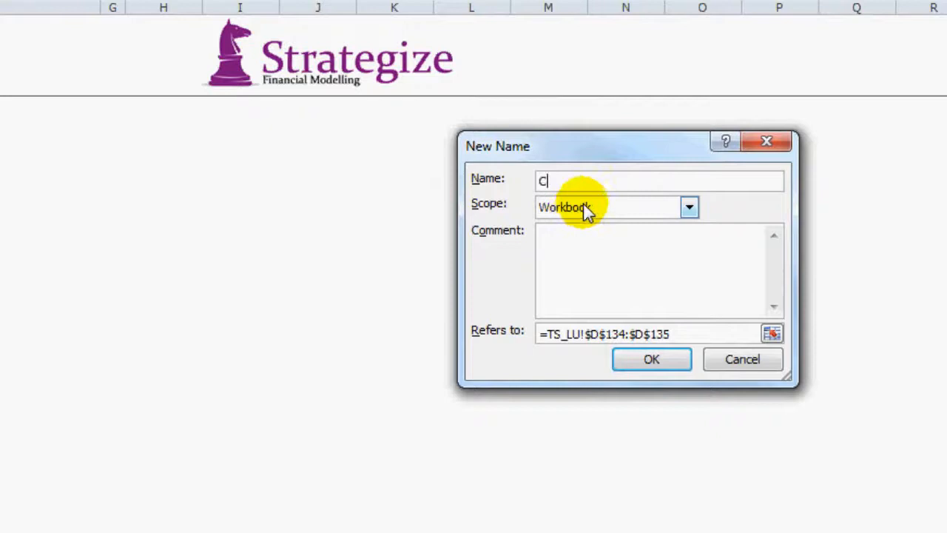
type("ountries")
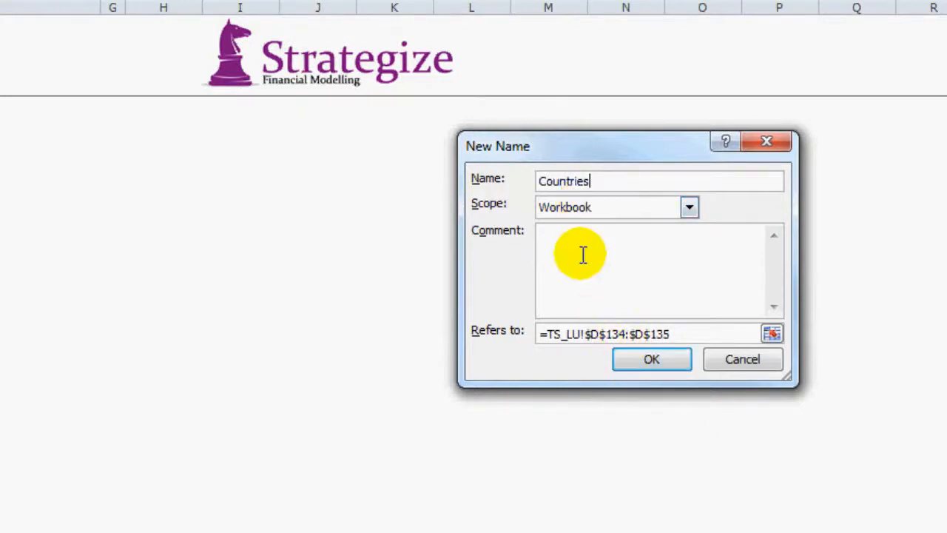
mouse_move(529, 218)
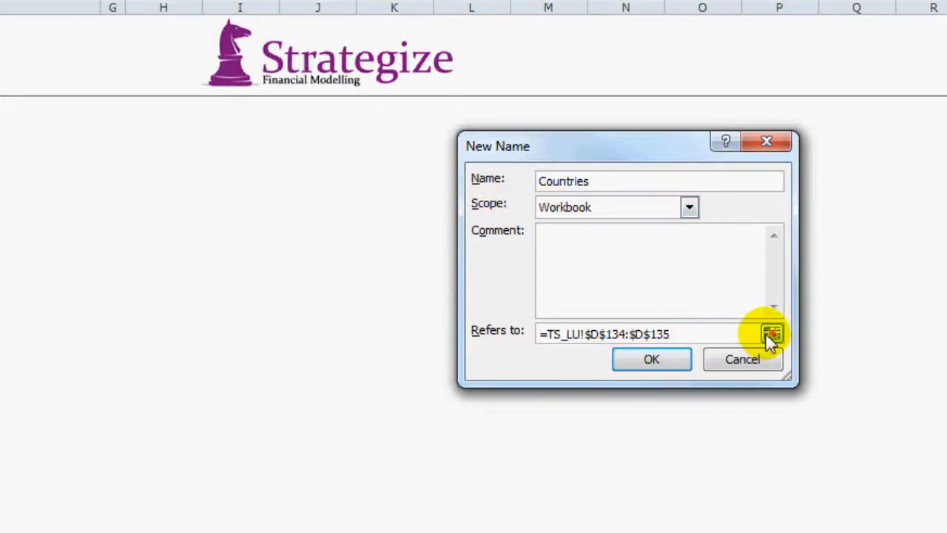
left_click(772, 334)
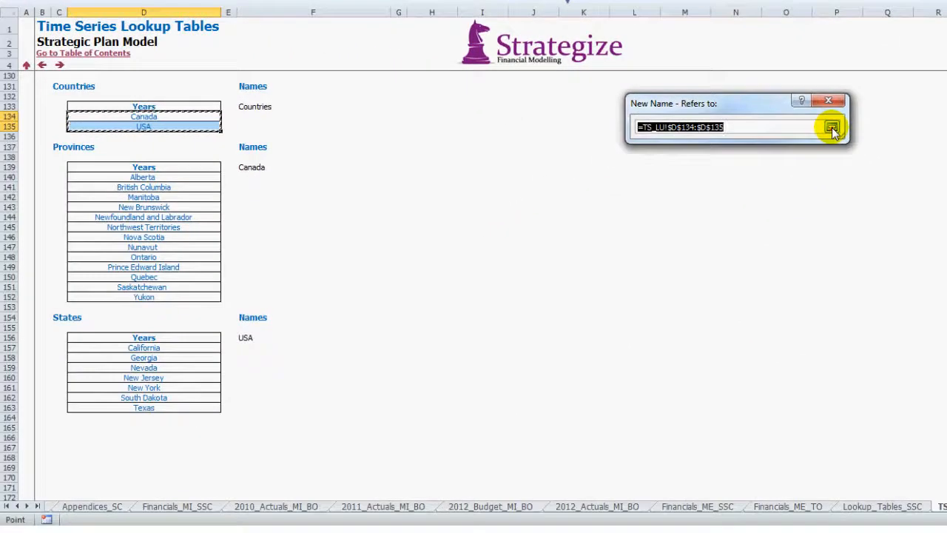
left_click(832, 126)
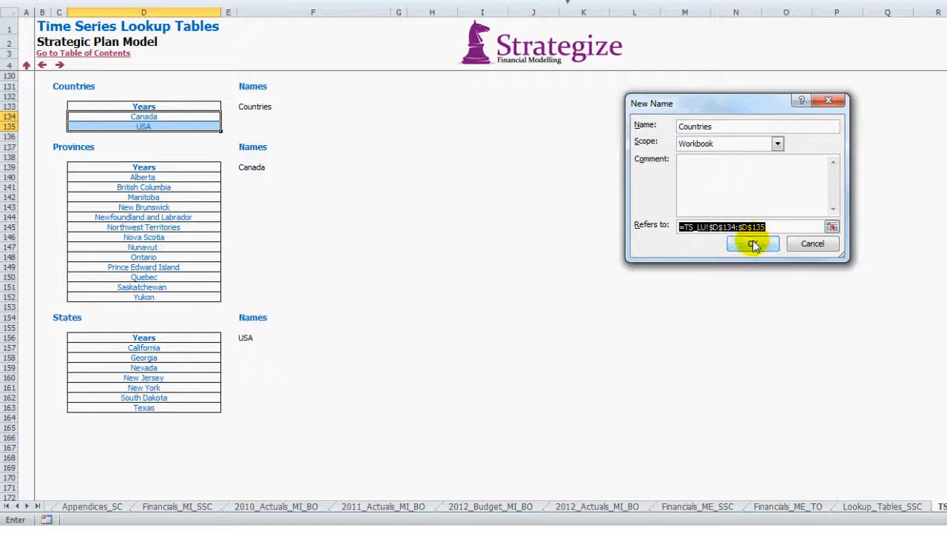
left_click(749, 244)
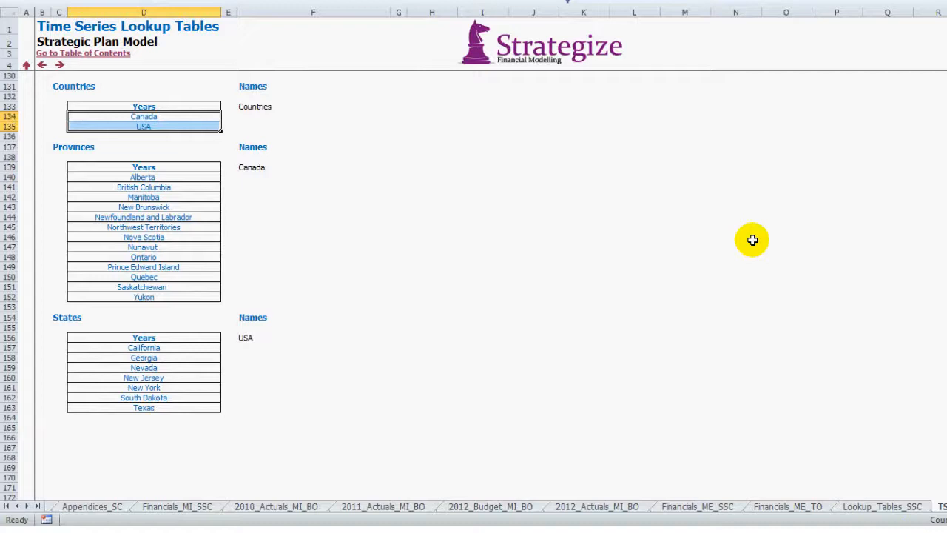
mouse_move(521, 212)
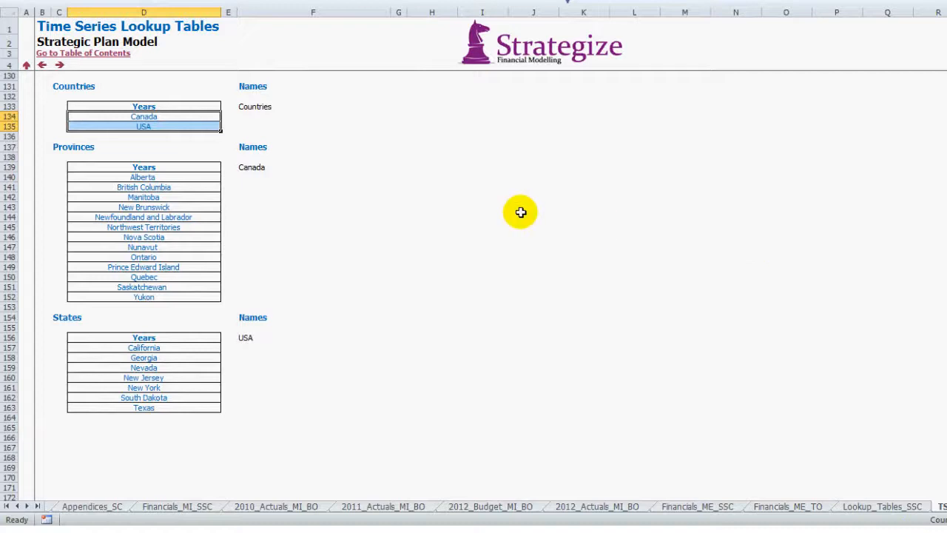
left_click(142, 176)
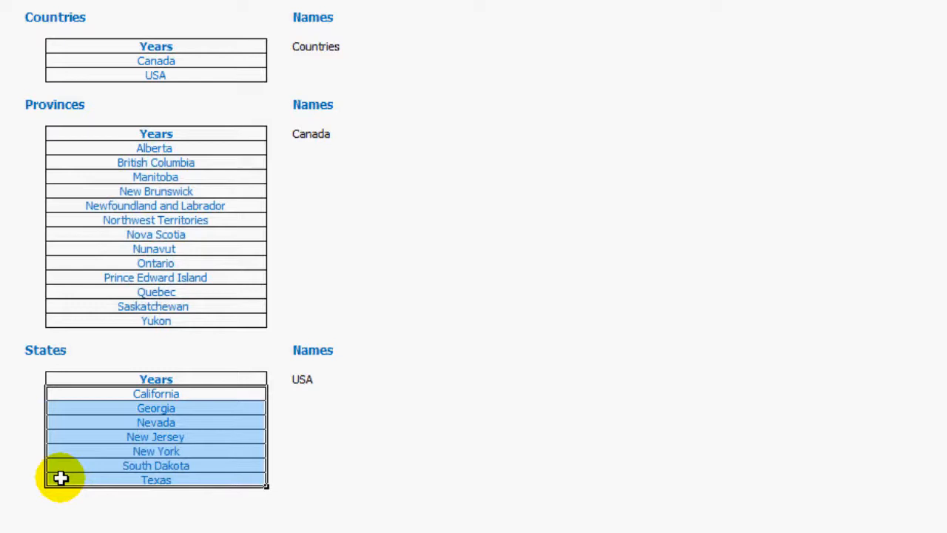
mouse_move(92, 308)
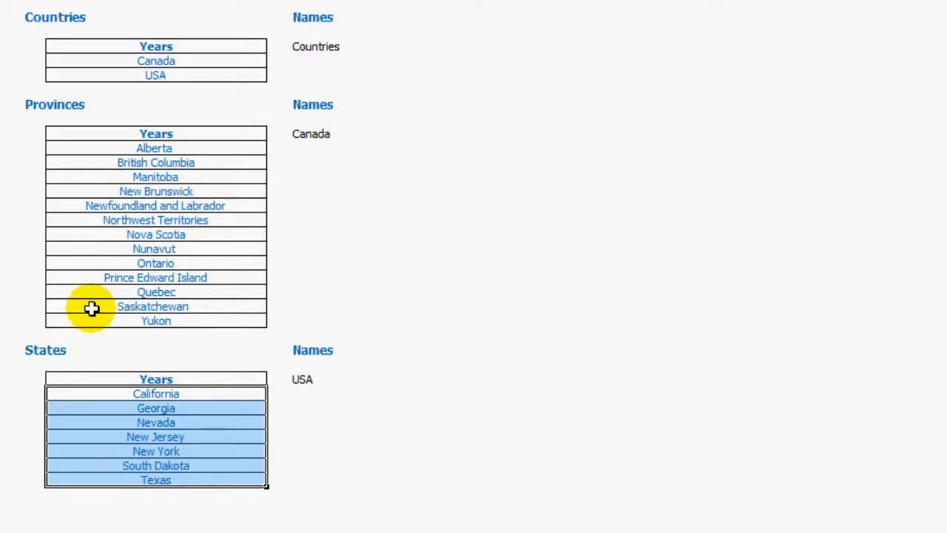
mouse_move(125, 160)
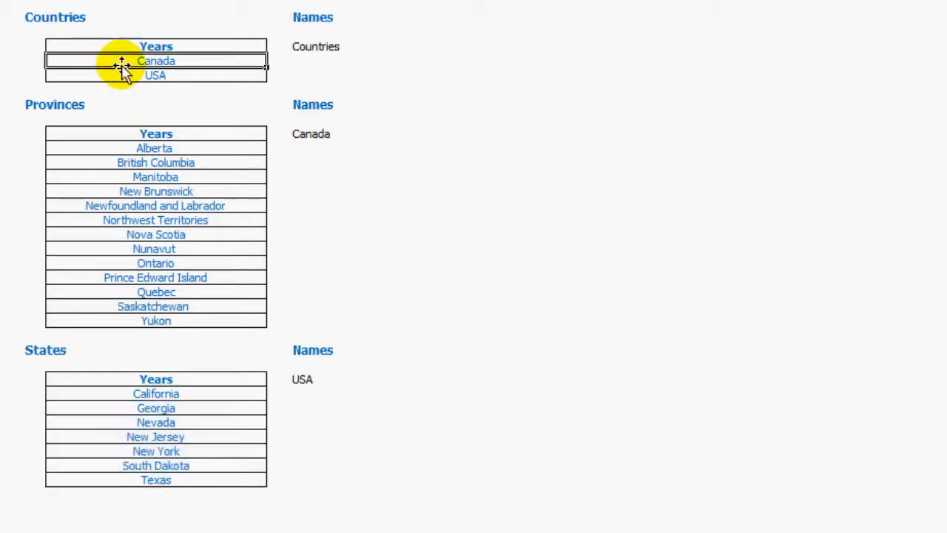
left_click(156, 75)
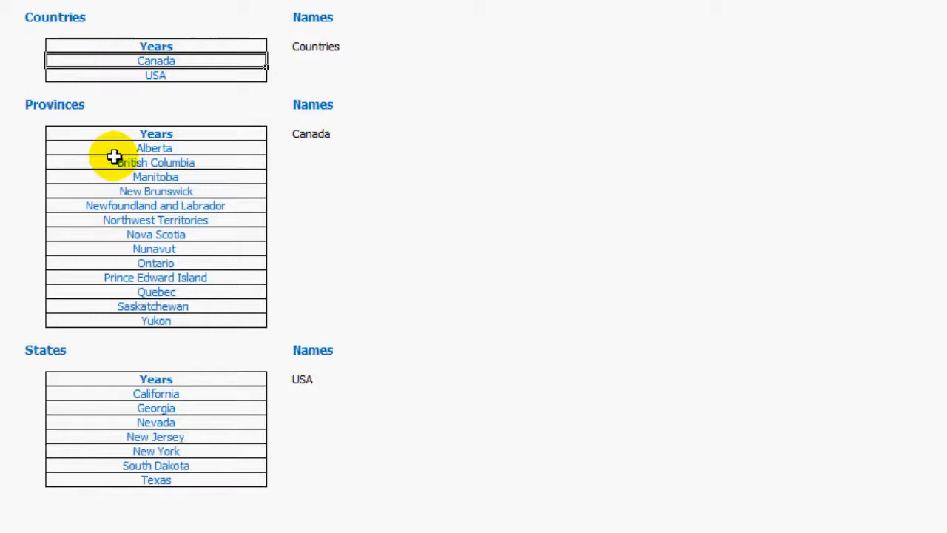
left_click_drag(114, 157, 98, 313)
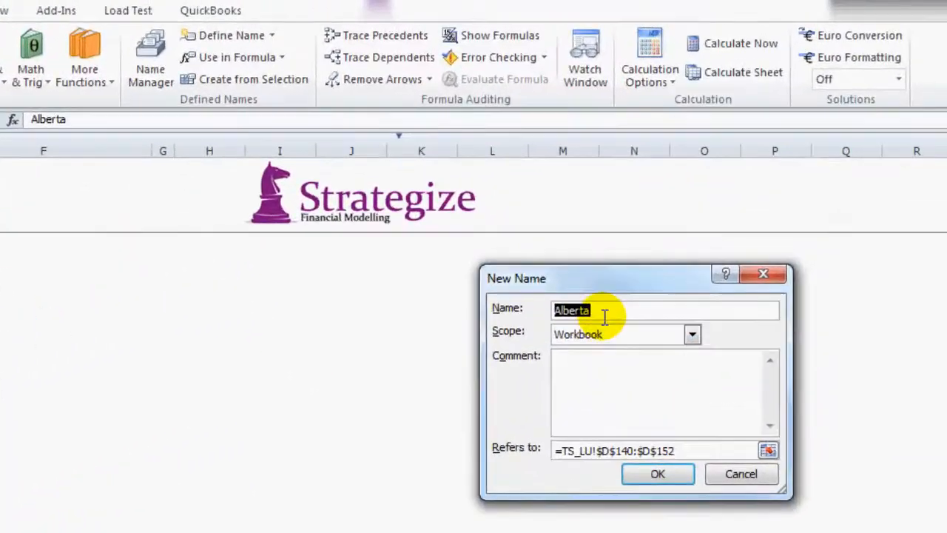
Name the Alberta-to-Yukon range =TS_LU!$D$140:$D$152 'Canada'.
type("Can")
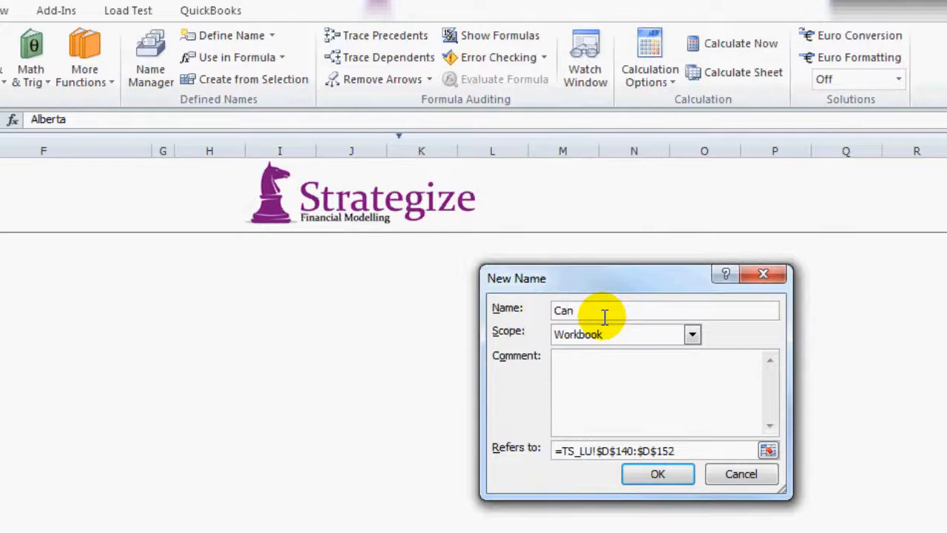
type("ada")
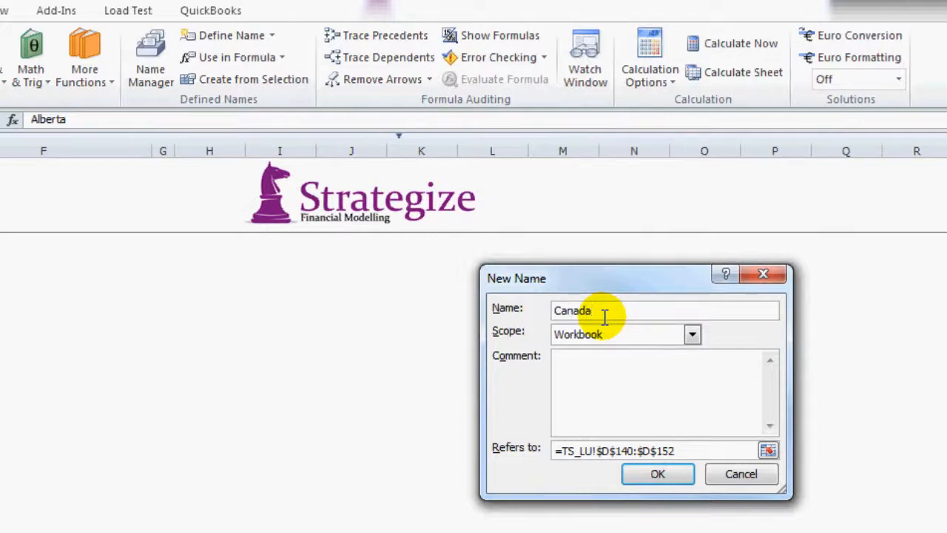
mouse_move(622, 402)
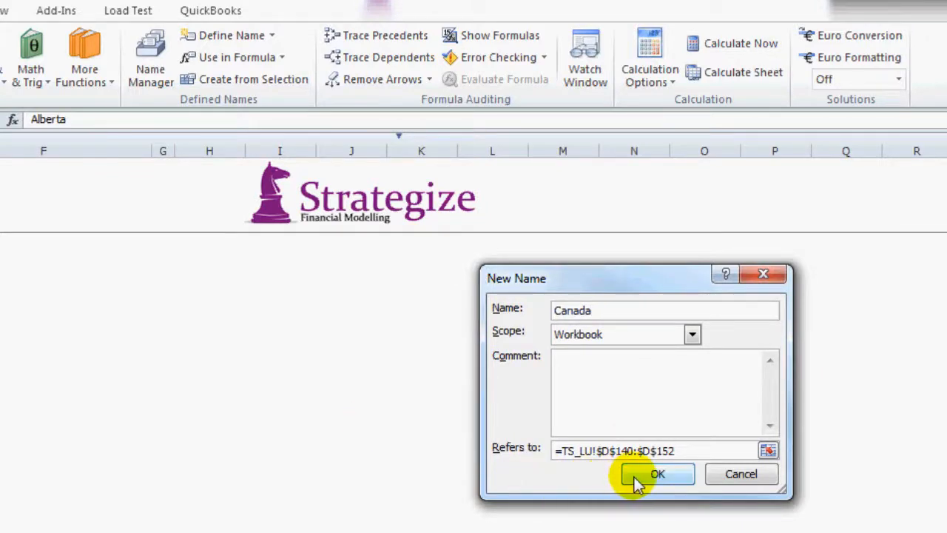
left_click(658, 474)
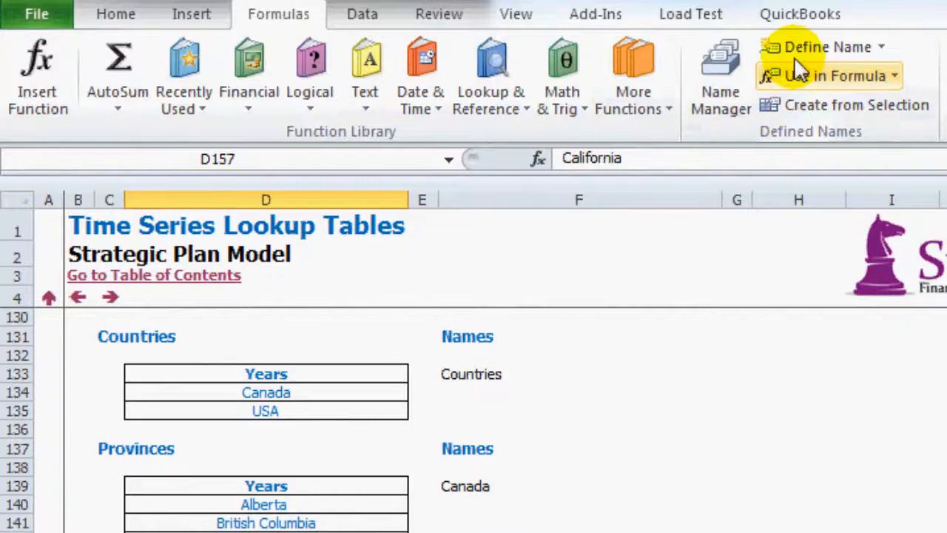
Replace the suggested name California with 'USA' for the states range.
left_click(827, 47)
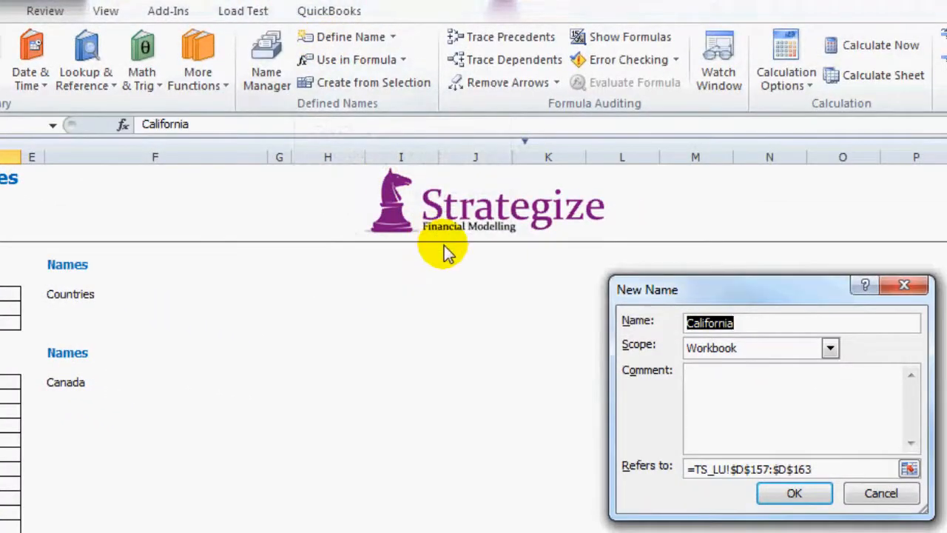
type("U")
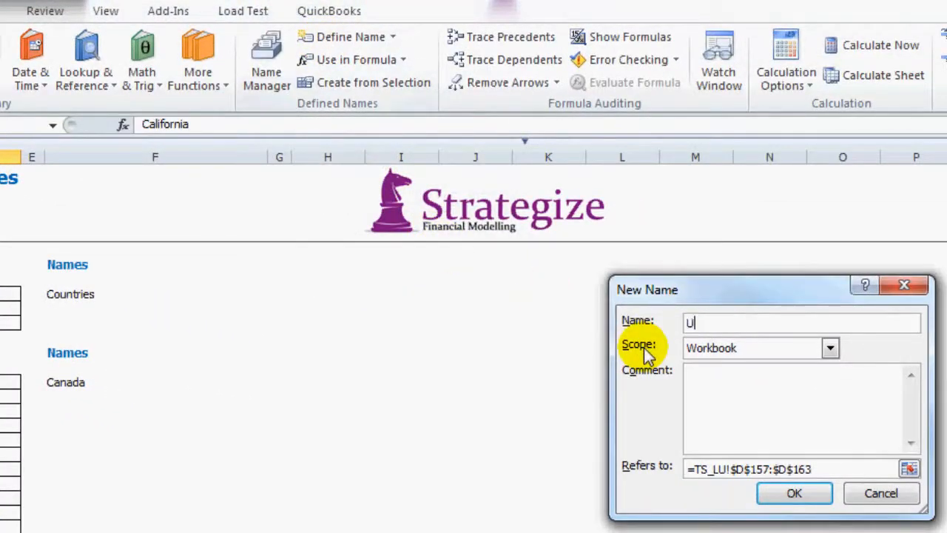
left_click(794, 493)
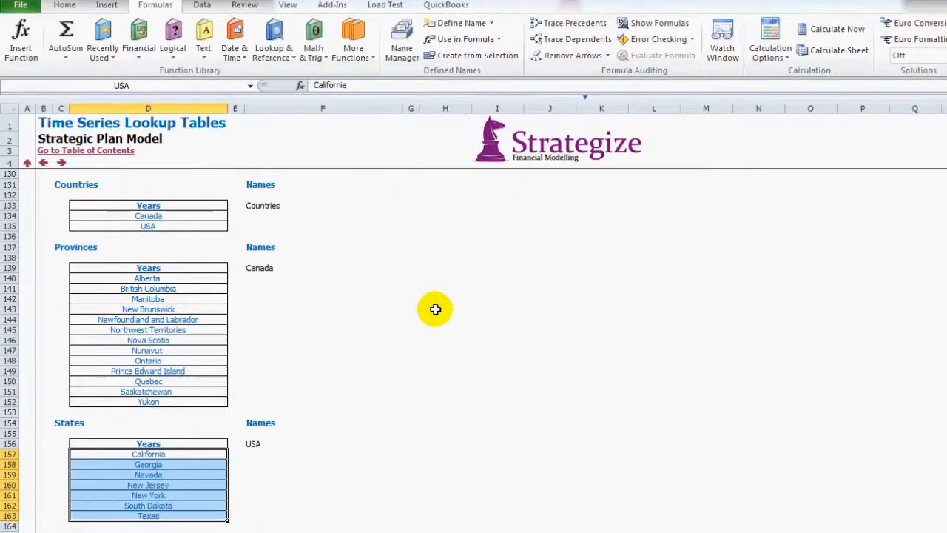
Use F5 to reach the Contents sheet, then follow the Model Assumptions link.
key("f5")
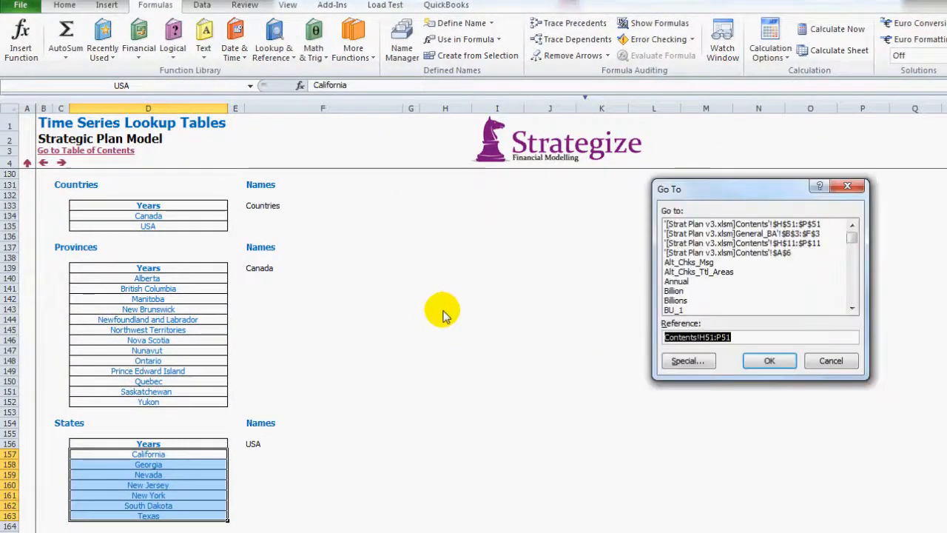
mouse_move(687, 360)
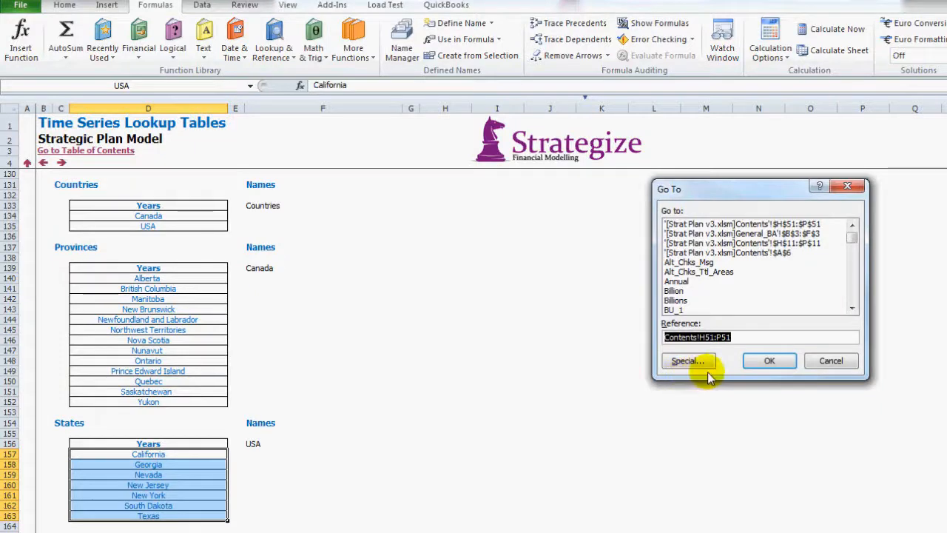
mouse_move(770, 360)
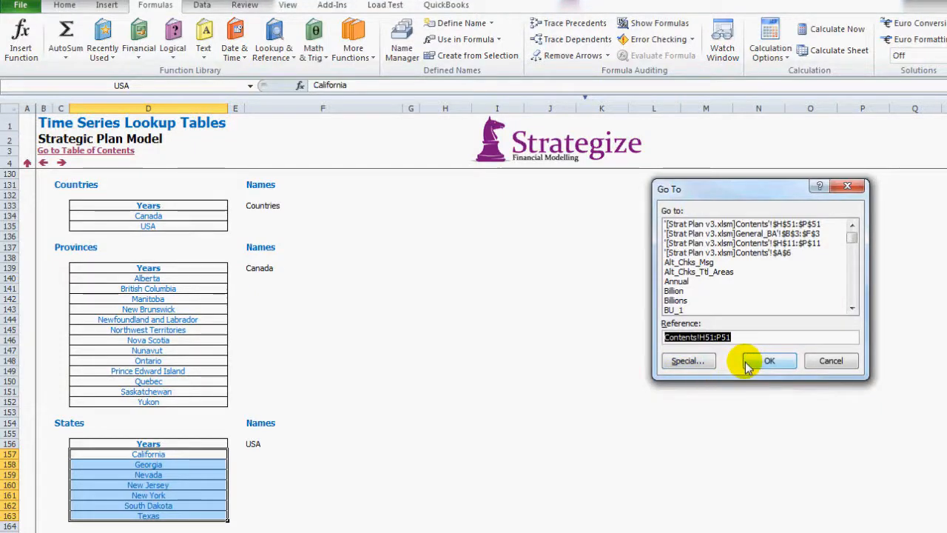
mouse_move(769, 361)
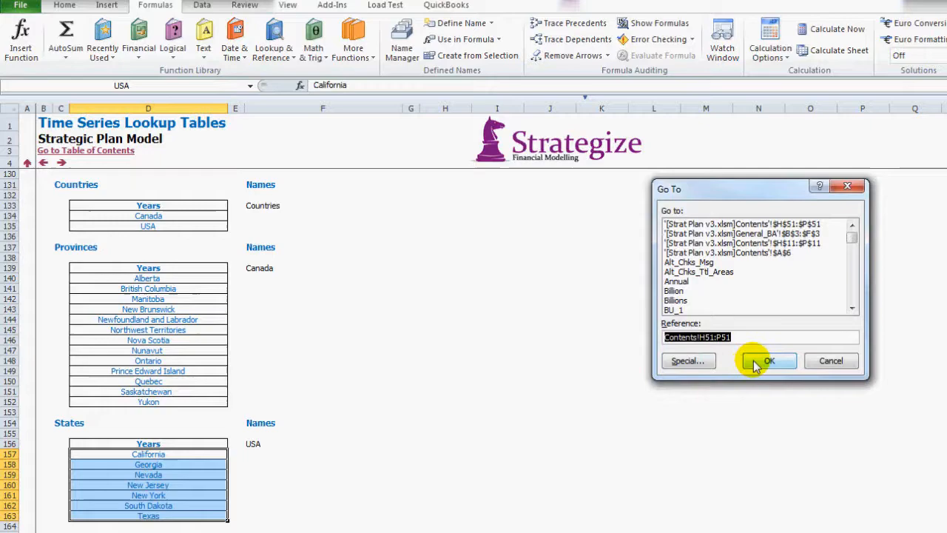
left_click(769, 361)
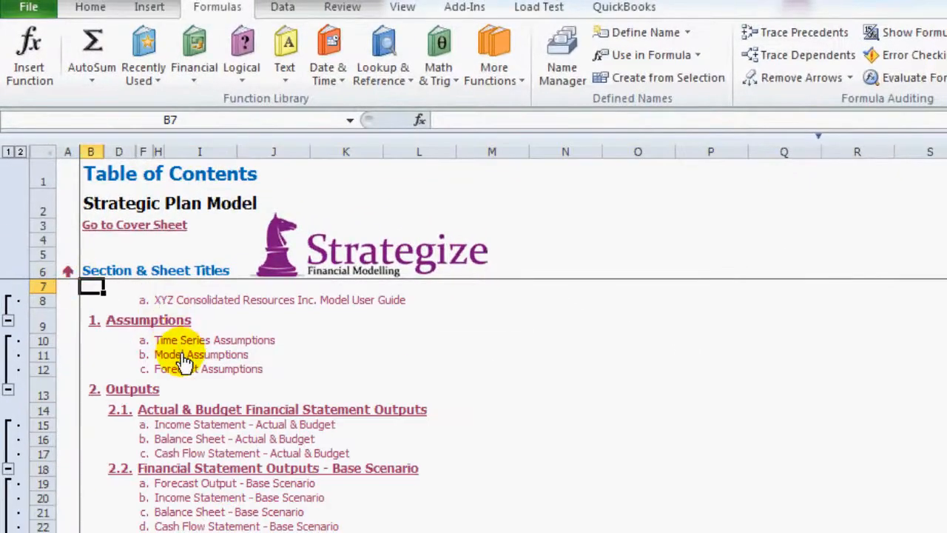
left_click(201, 355)
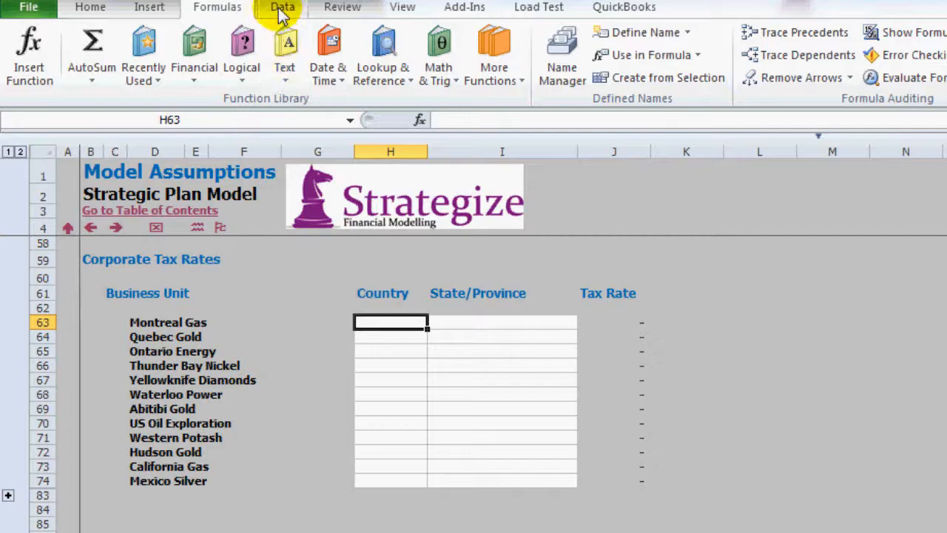
Give H63 List data validation with source =Countries.
left_click(283, 7)
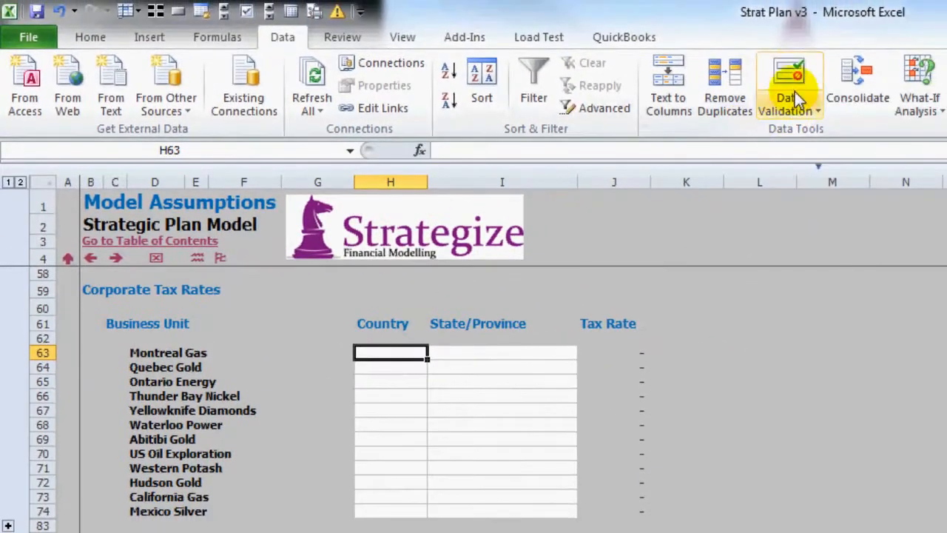
left_click(788, 85)
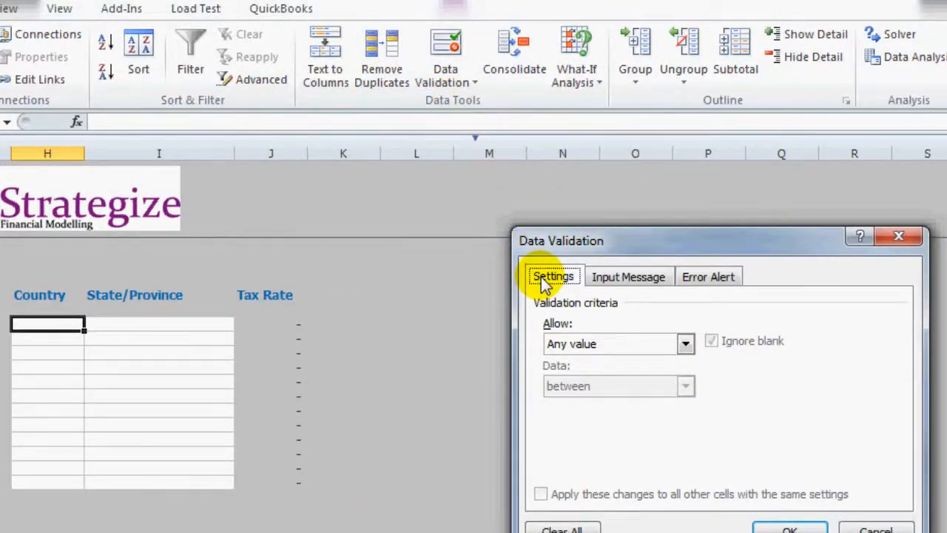
mouse_move(537, 333)
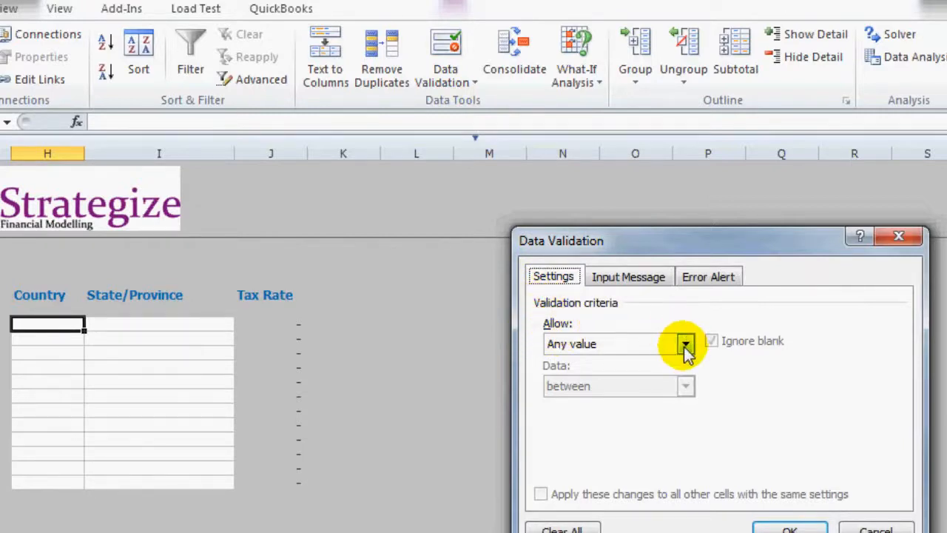
left_click(684, 343)
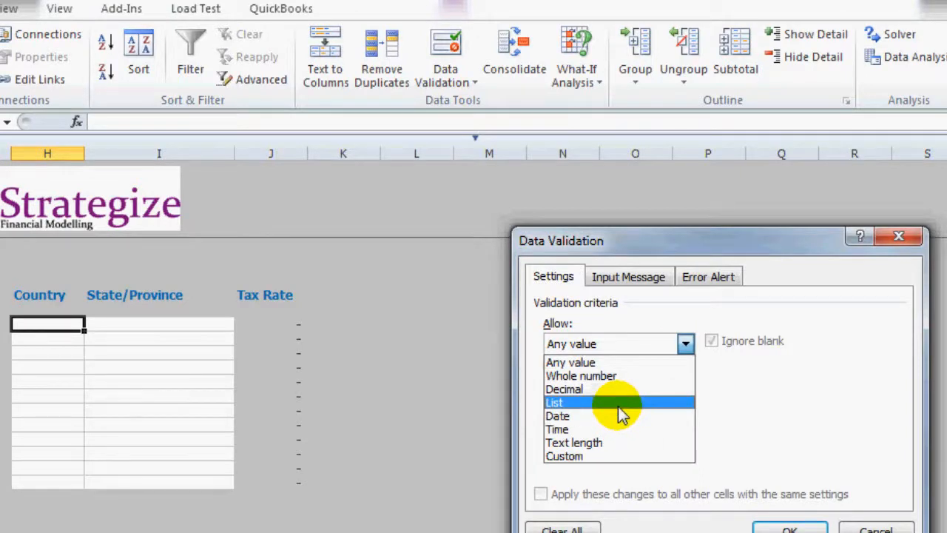
left_click(554, 402)
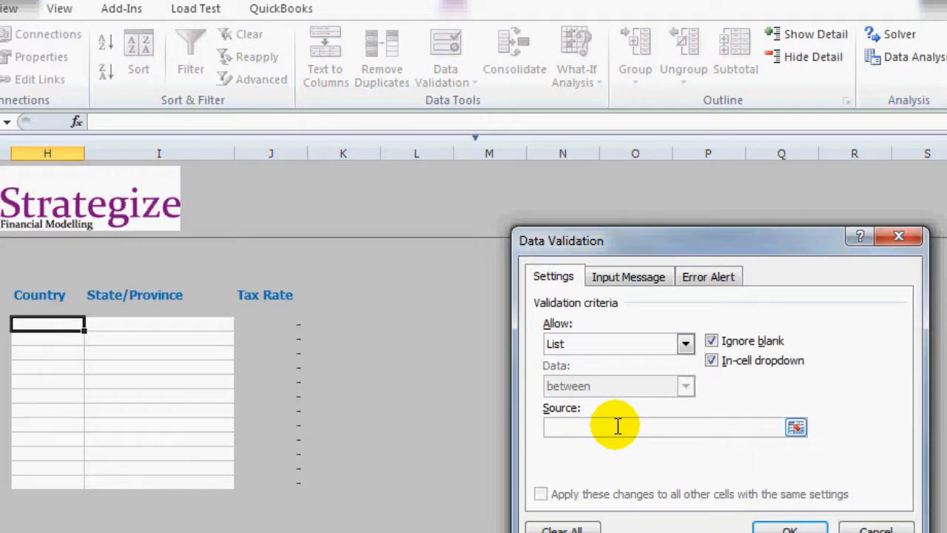
type("=")
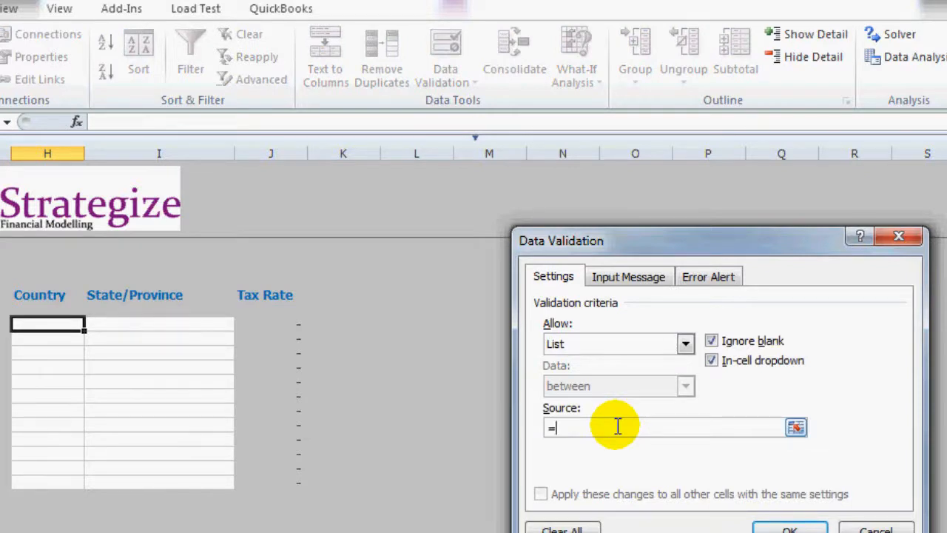
type("Countr")
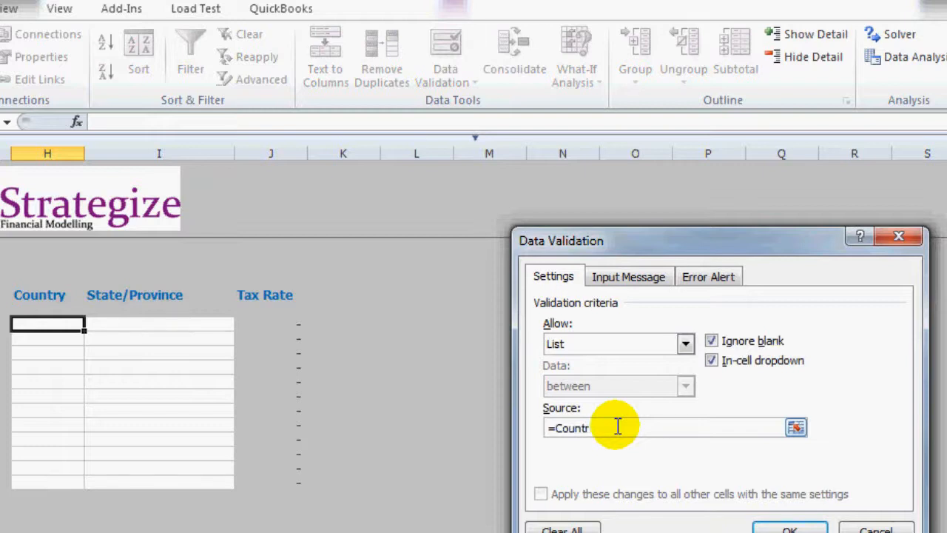
type("ies")
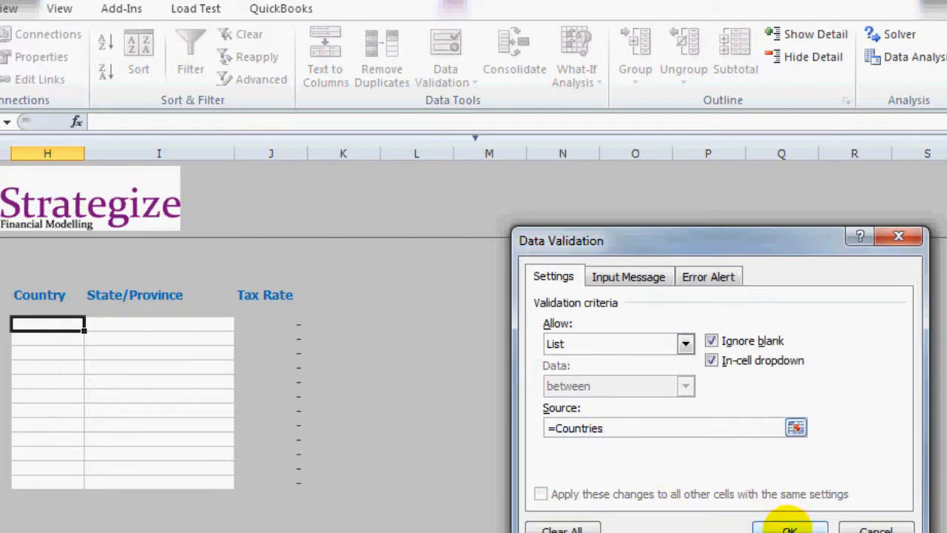
left_click(789, 528)
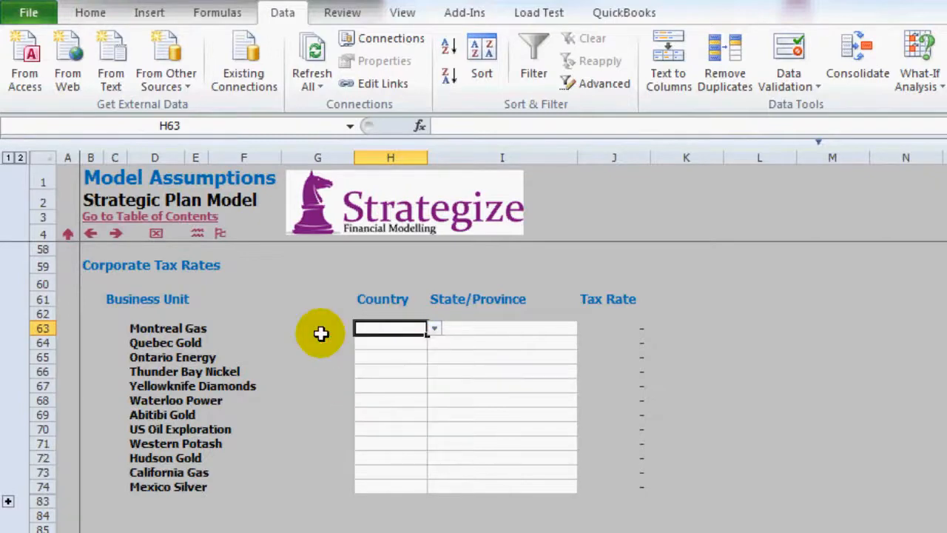
key("f5")
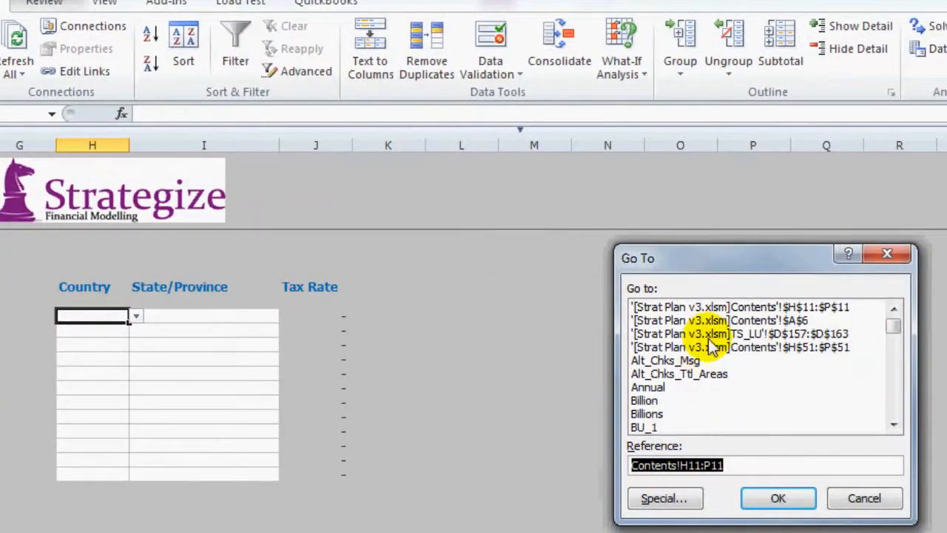
left_click(777, 497)
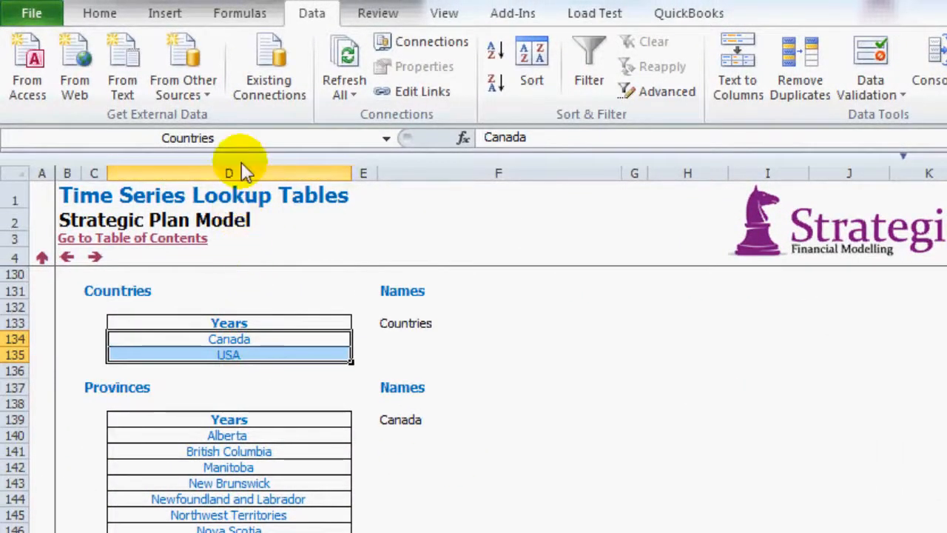
left_click(185, 137)
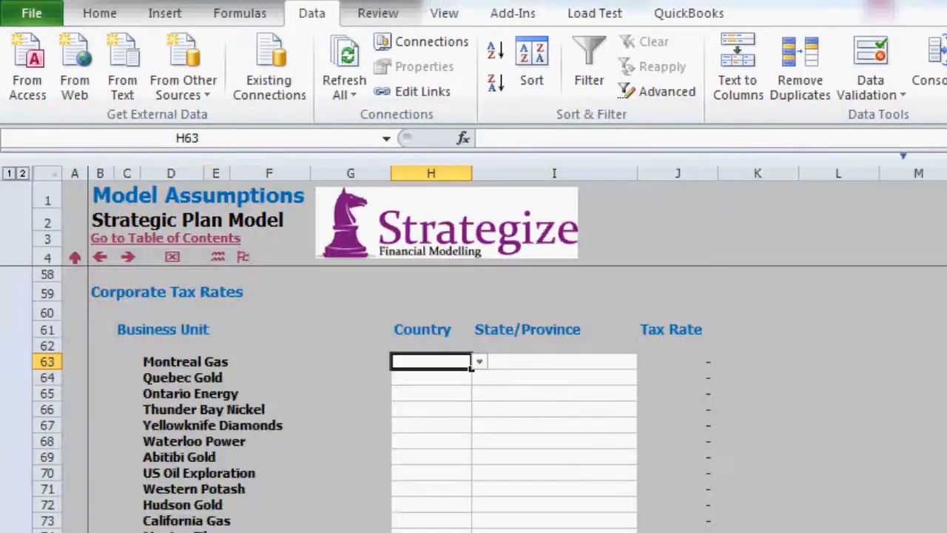
left_click(554, 361)
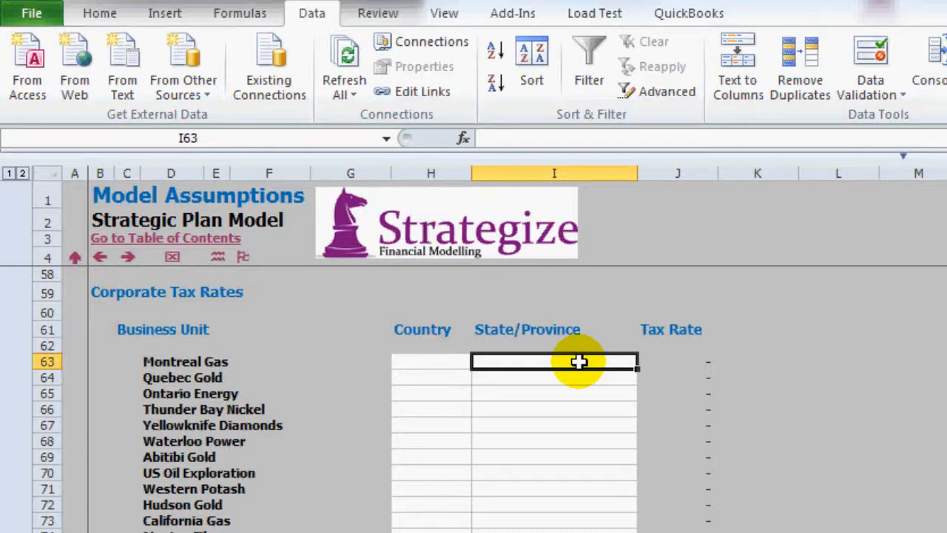
mouse_move(544, 173)
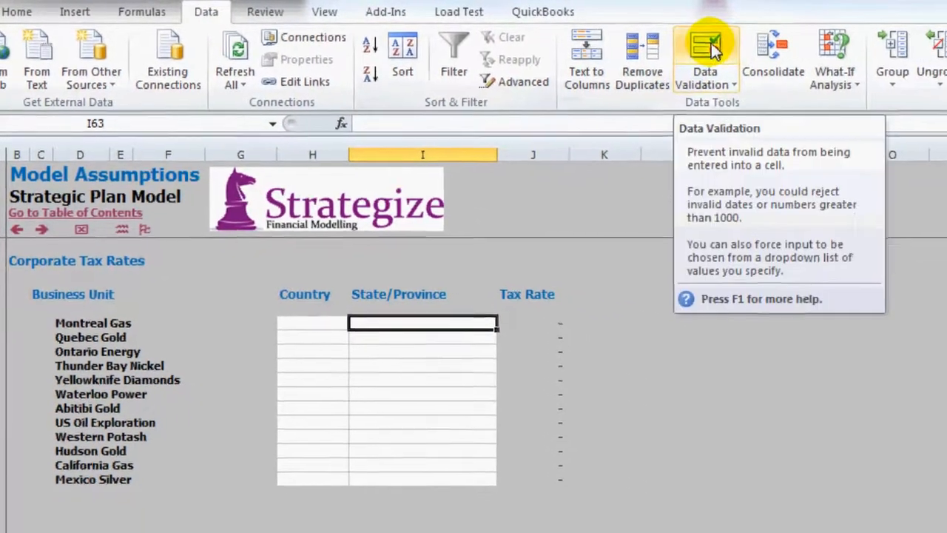
Open Data Validation for the Montreal Gas State/Province cell I63.
left_click(704, 51)
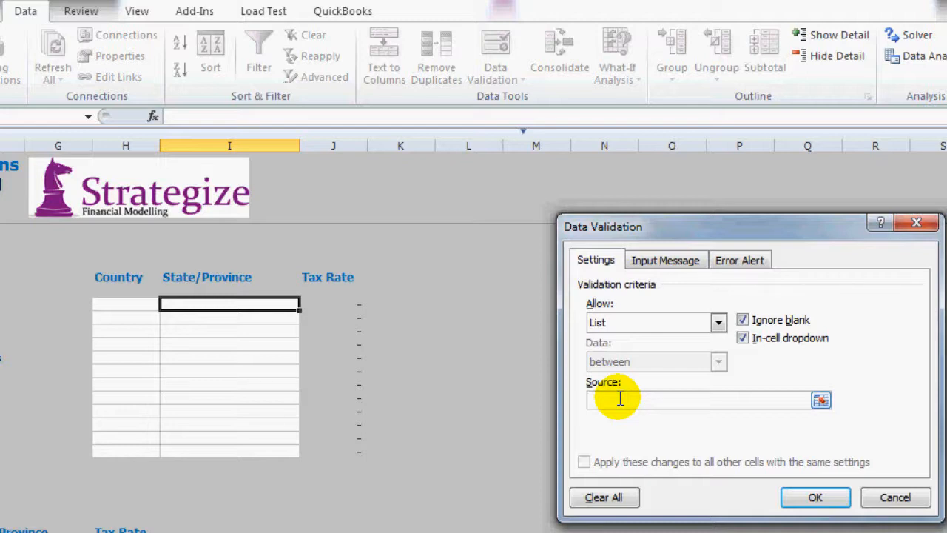
Set I63's list source to =INDIRECT(H63) and accept the error warning.
type("=INDIRECT")
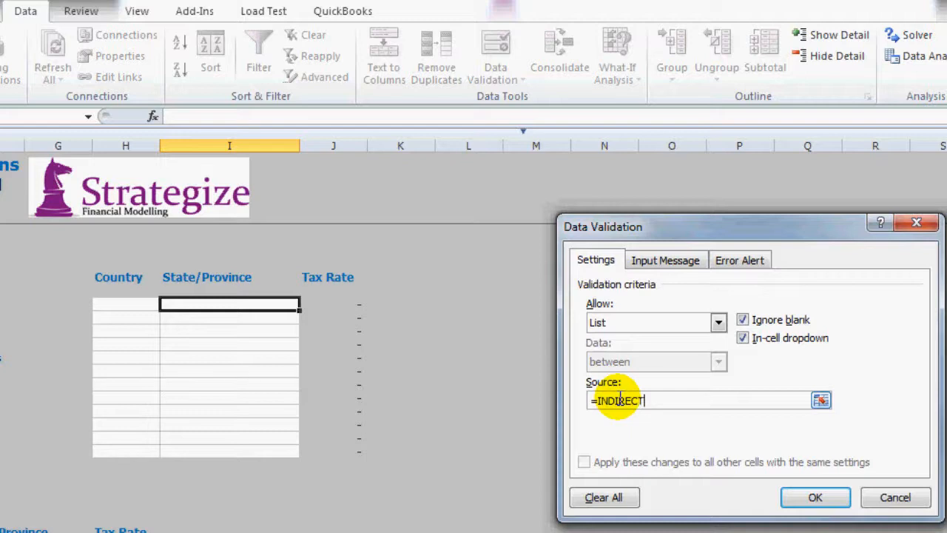
type("(")
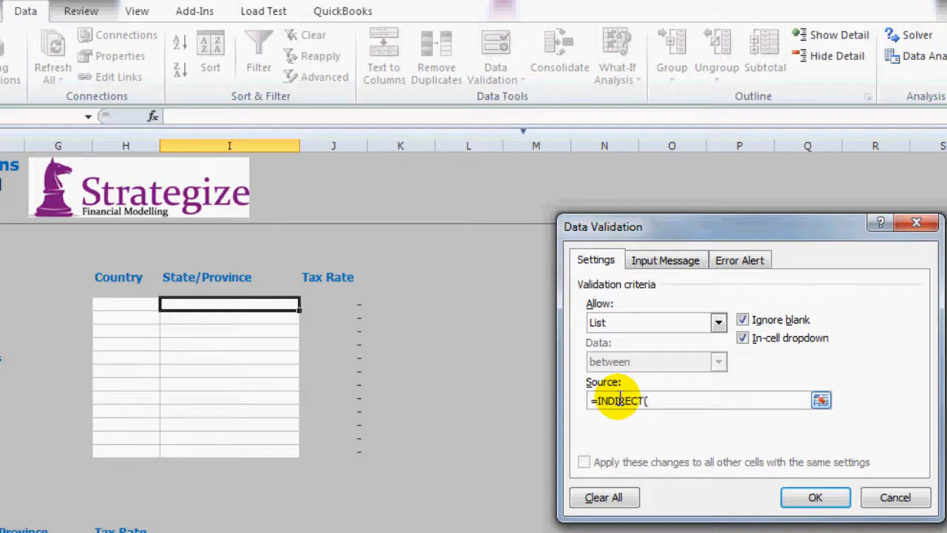
mouse_move(131, 306)
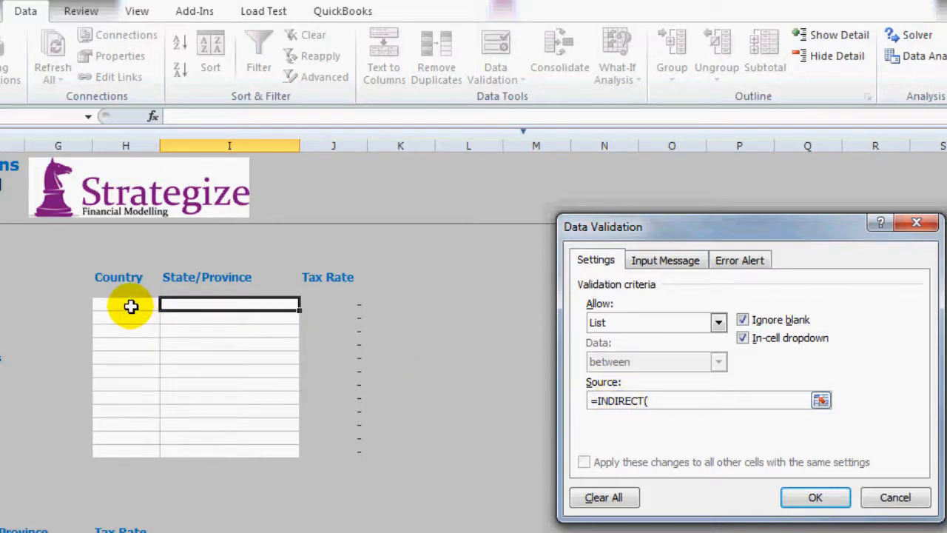
left_click(709, 401)
type("H63)")
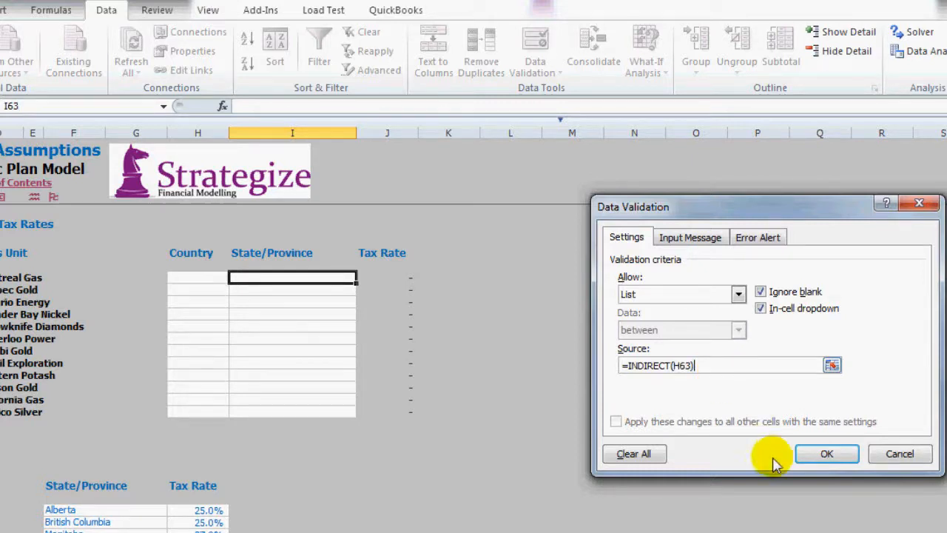
left_click(827, 453)
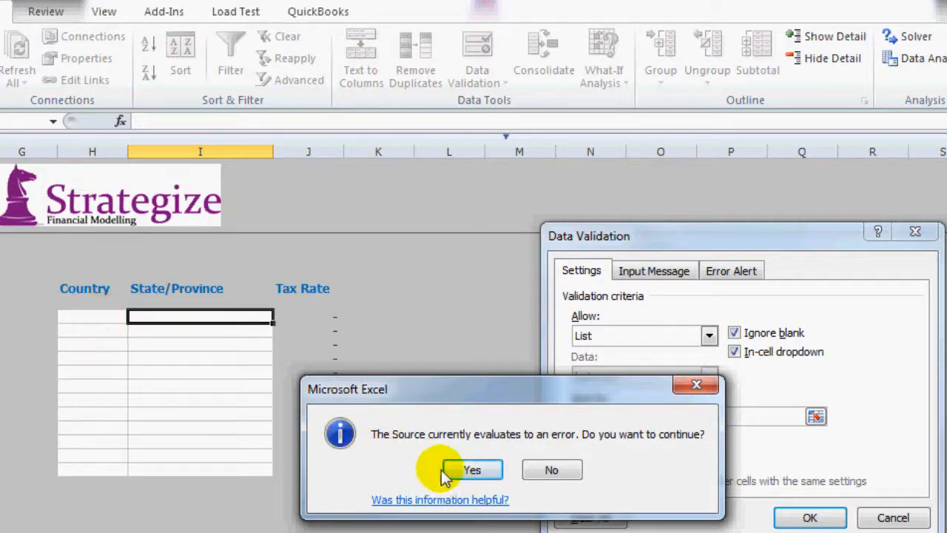
left_click(472, 470)
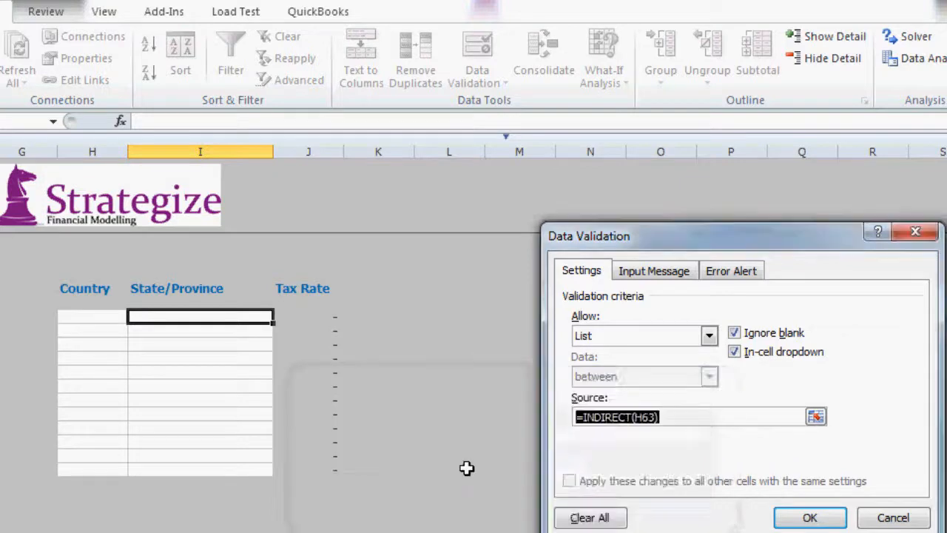
left_click(810, 517)
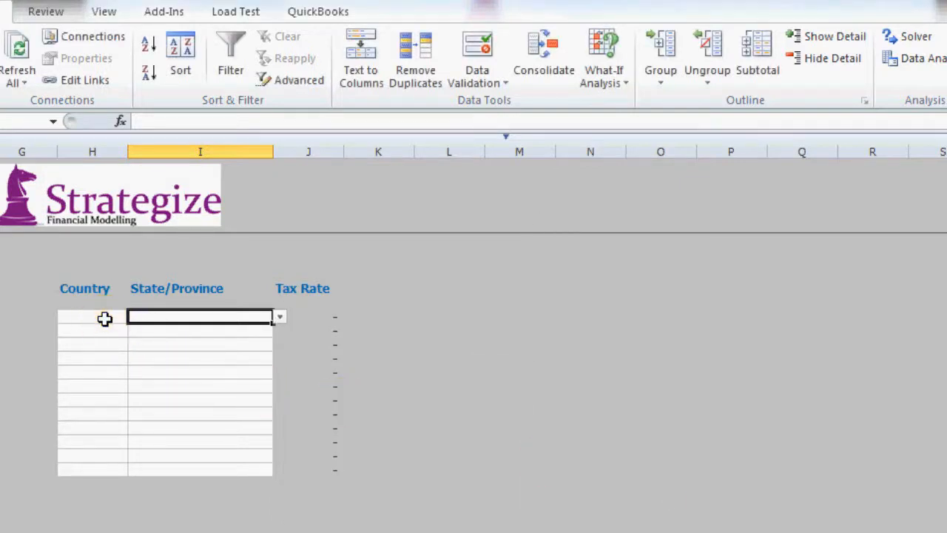
Pick Canada in H63 and Quebec in I63, yielding a 26.9% tax rate.
left_click(109, 317)
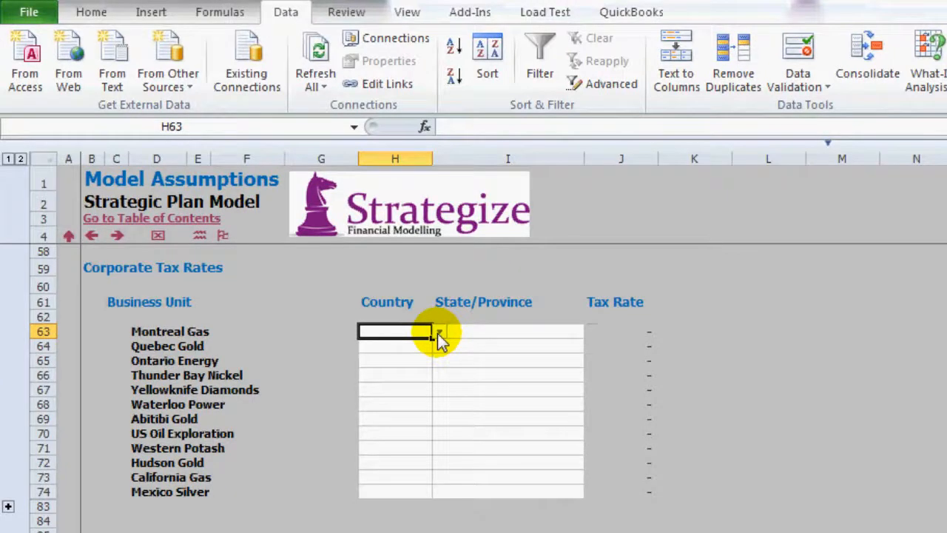
left_click(439, 330)
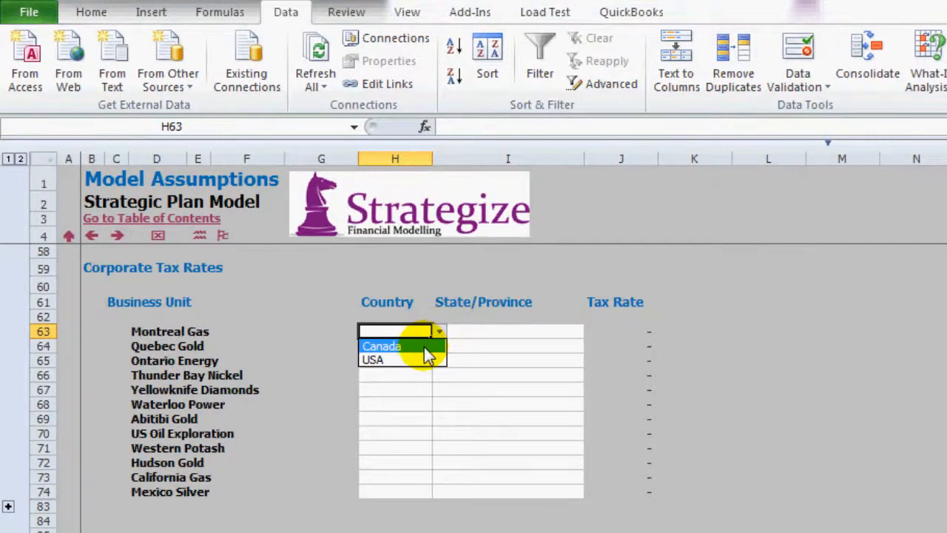
left_click(382, 346)
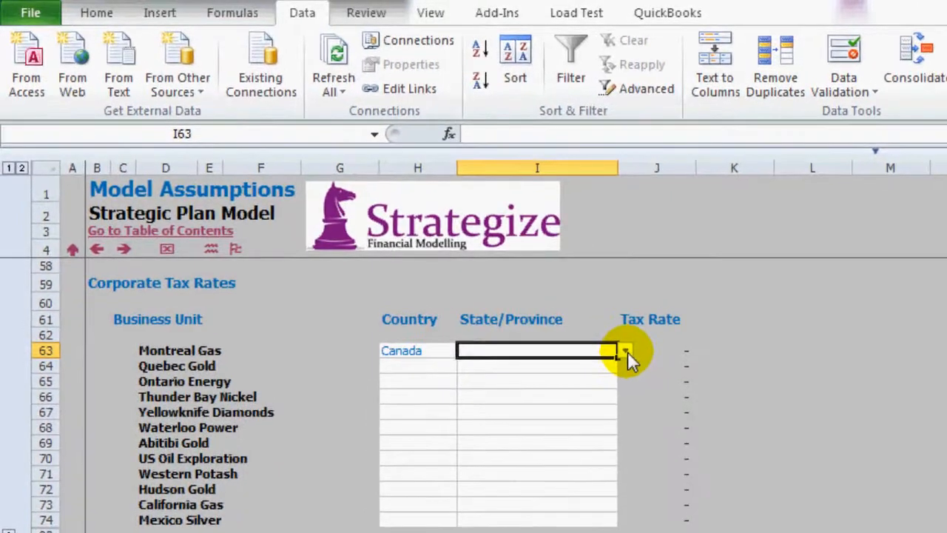
left_click(624, 350)
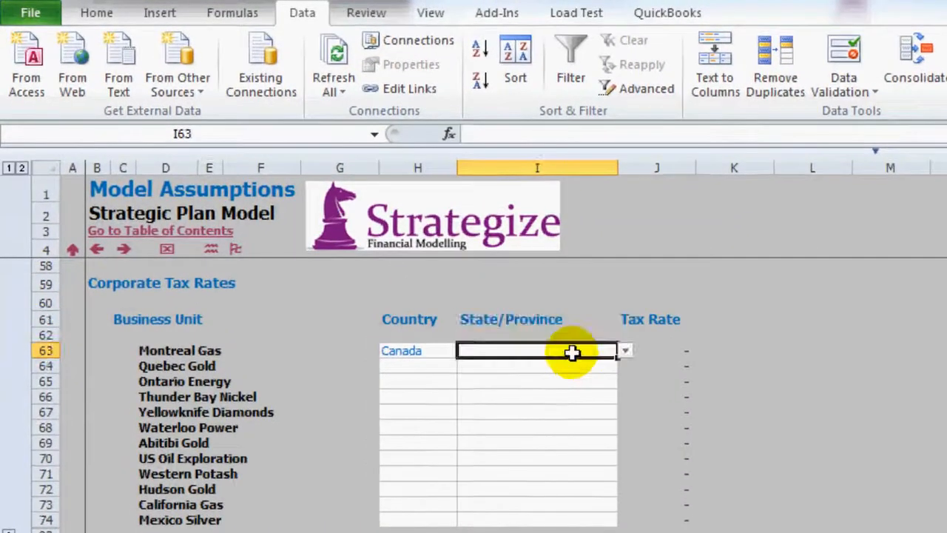
left_click(625, 350)
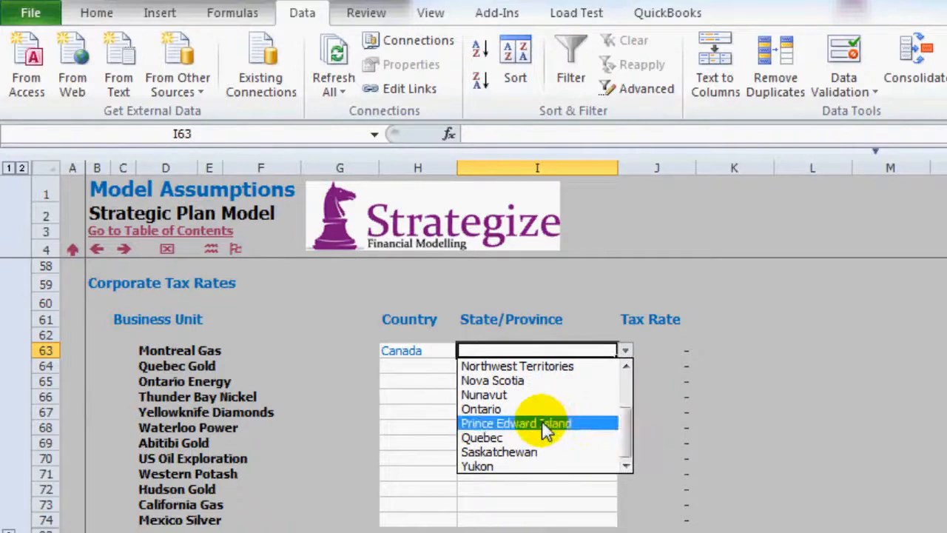
left_click(481, 437)
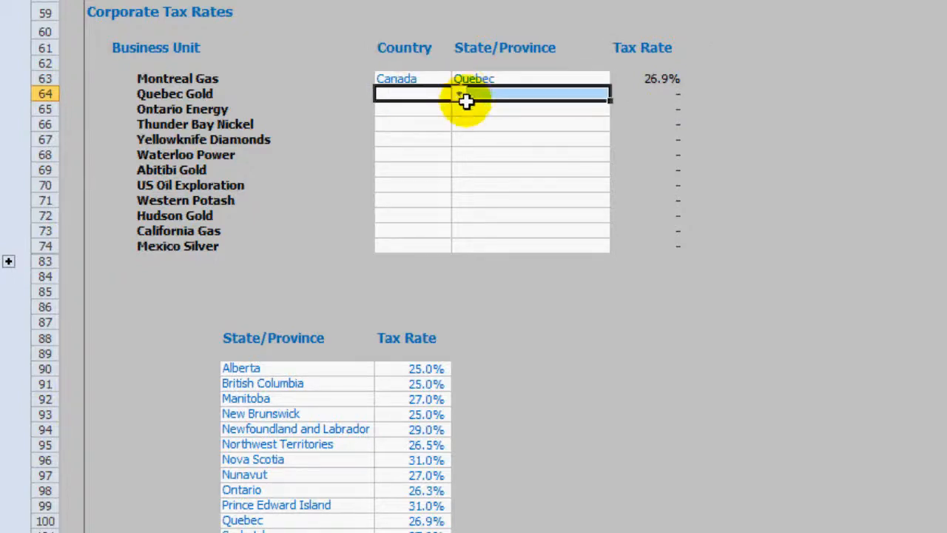
Set Quebec Gold to Canada and New Brunswick via the drop-downs (25.0%).
left_click_drag(466, 102, 455, 240)
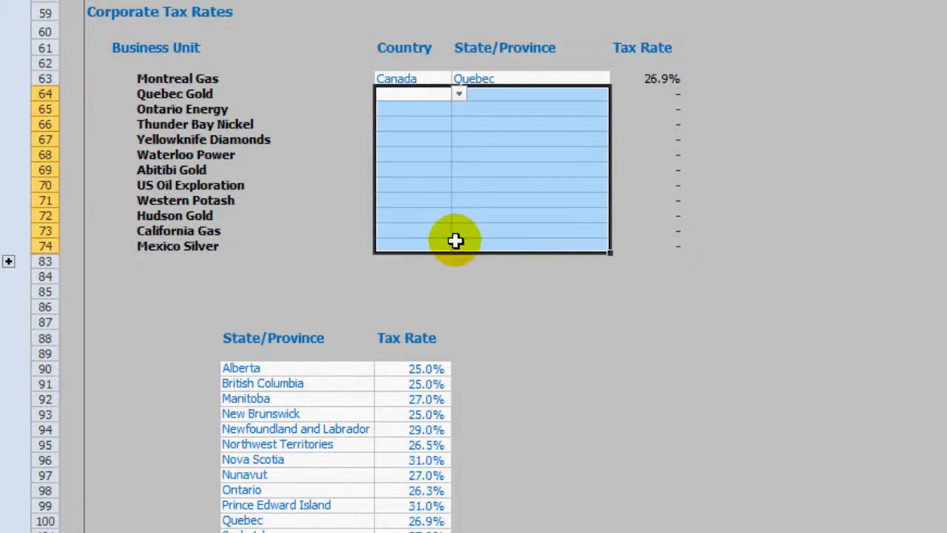
left_click(413, 199)
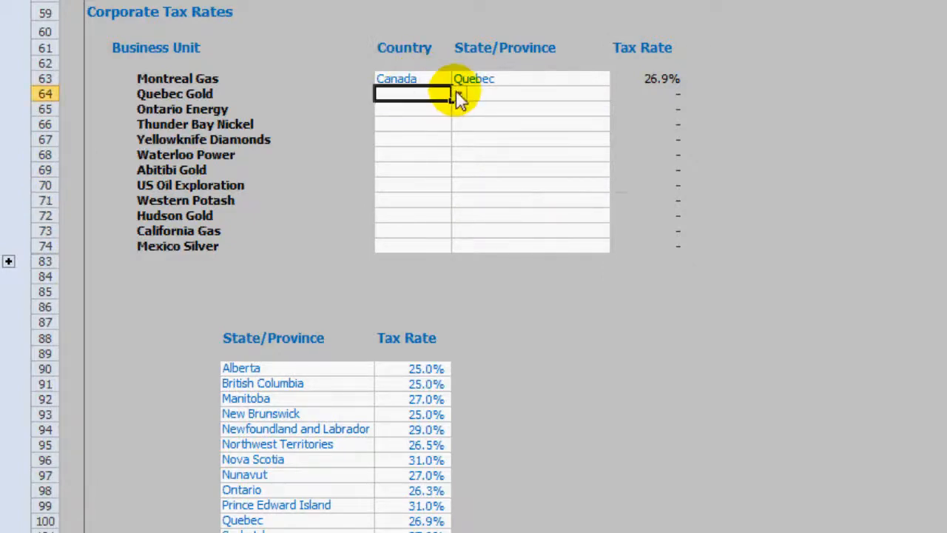
left_click(459, 93)
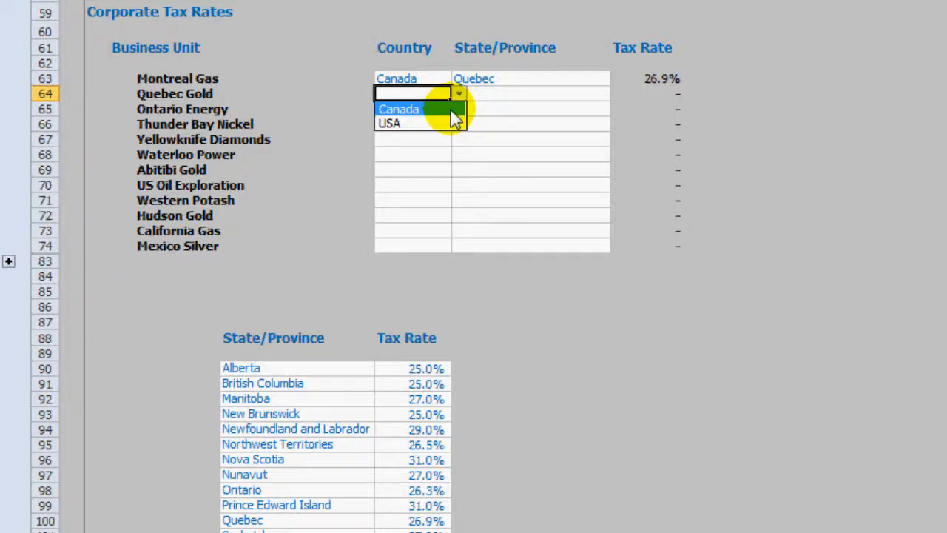
left_click(399, 109)
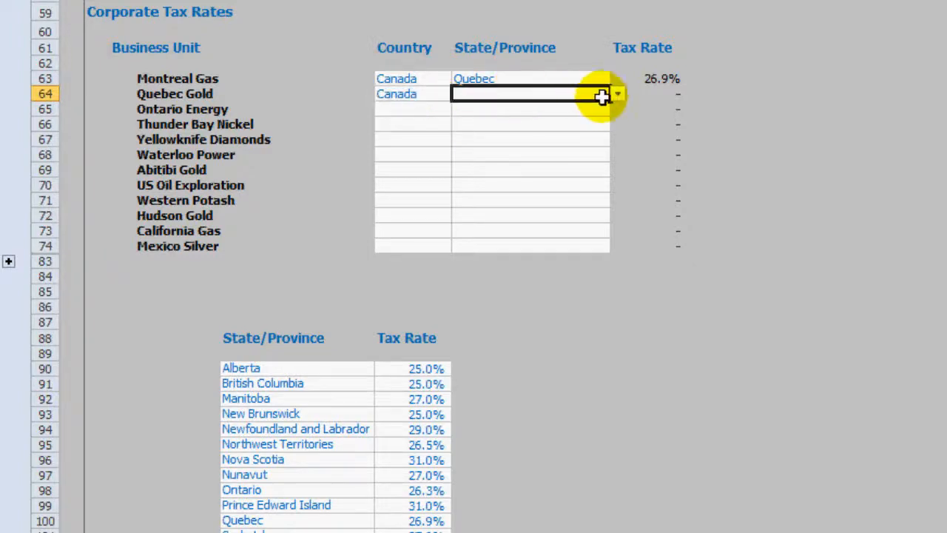
left_click(617, 93)
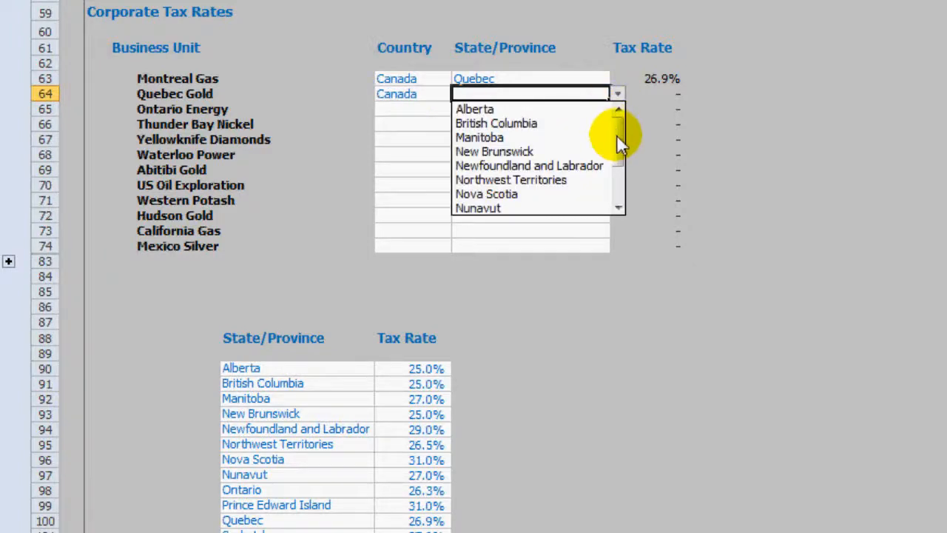
scroll("down", 3)
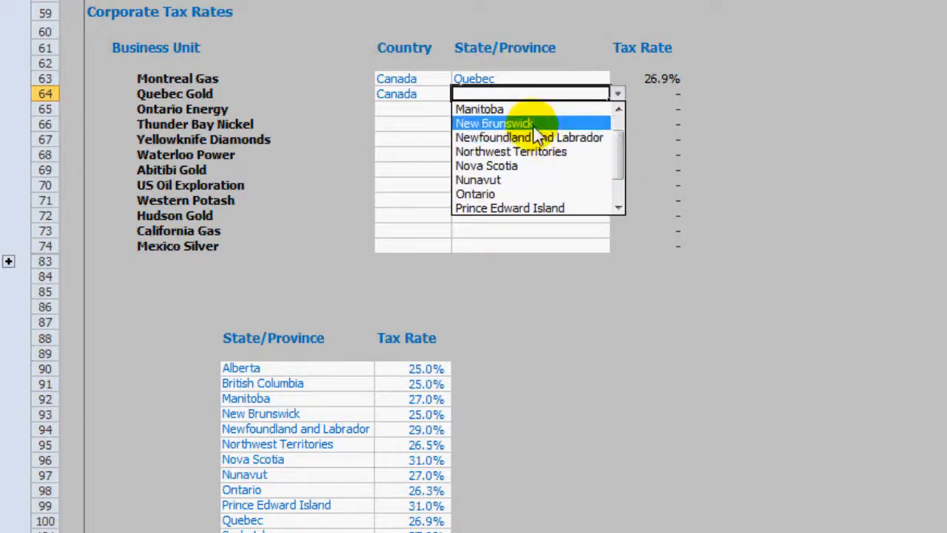
left_click(494, 123)
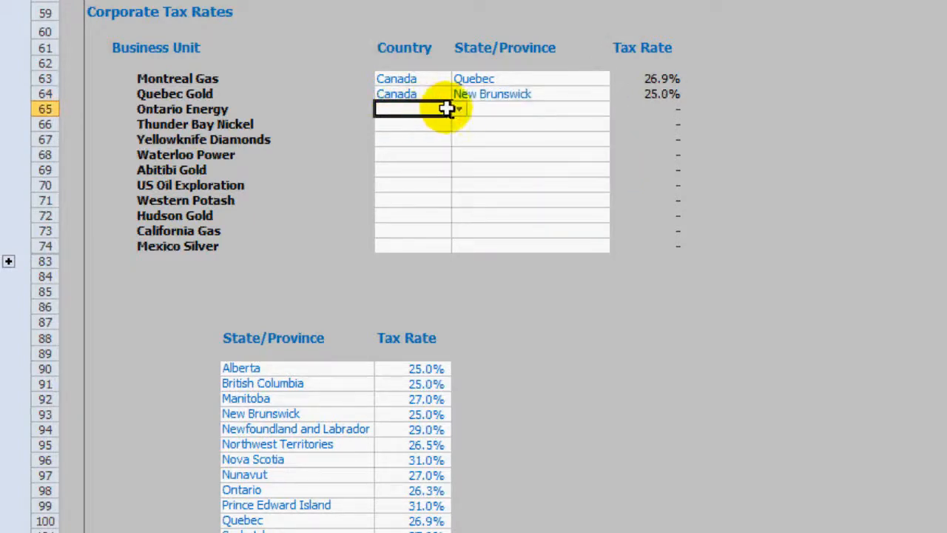
Enter Canada and pick Ontario for Ontario Energy (26.3%).
type("Canada")
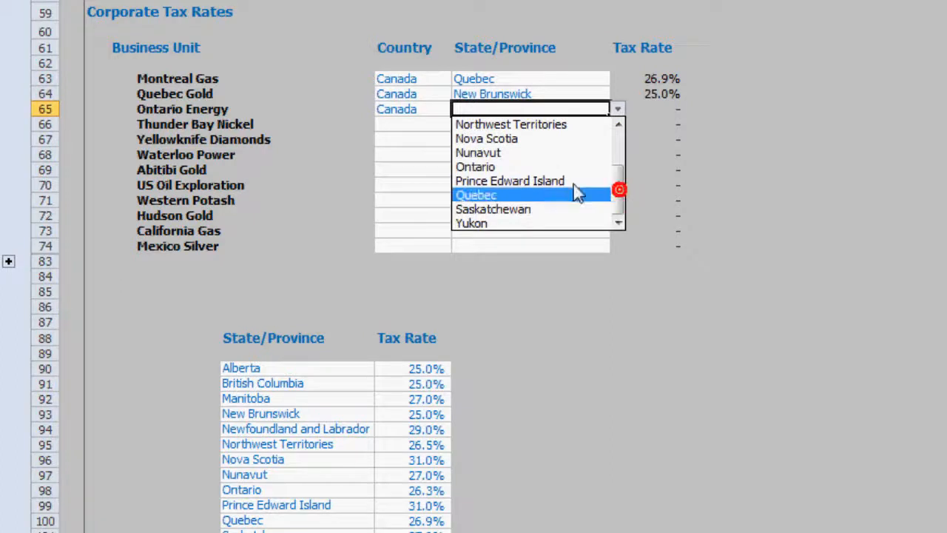
left_click(475, 167)
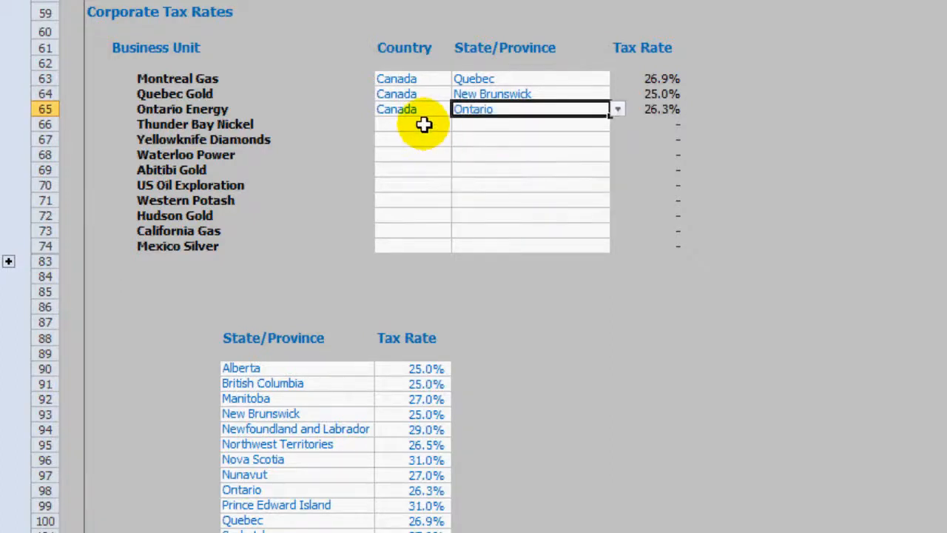
left_click(412, 124)
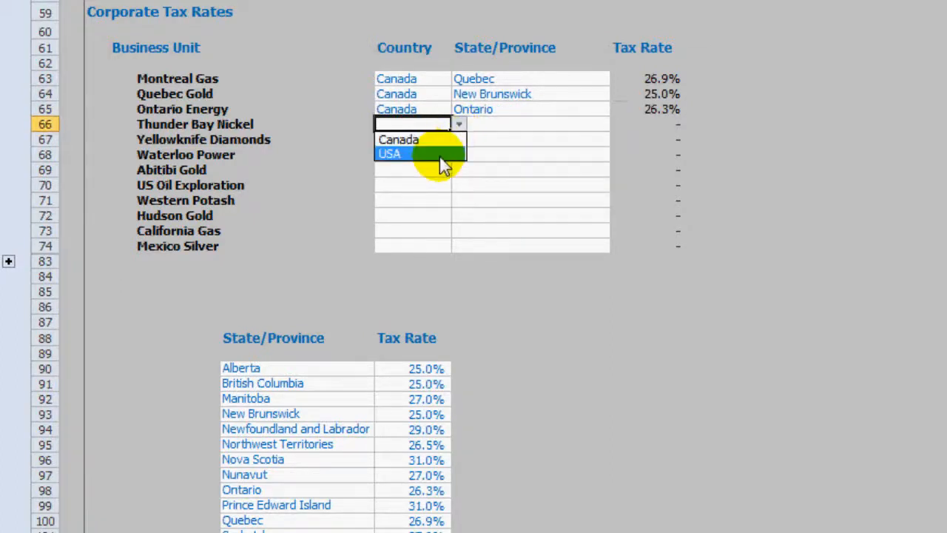
Set Thunder Bay Nickel's country to USA and state to California (43.8%).
left_click(390, 154)
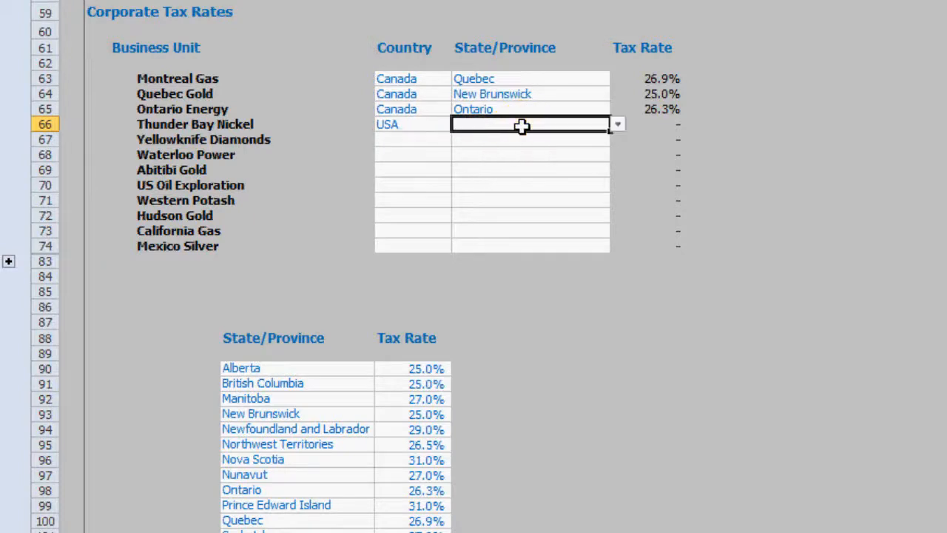
left_click(617, 124)
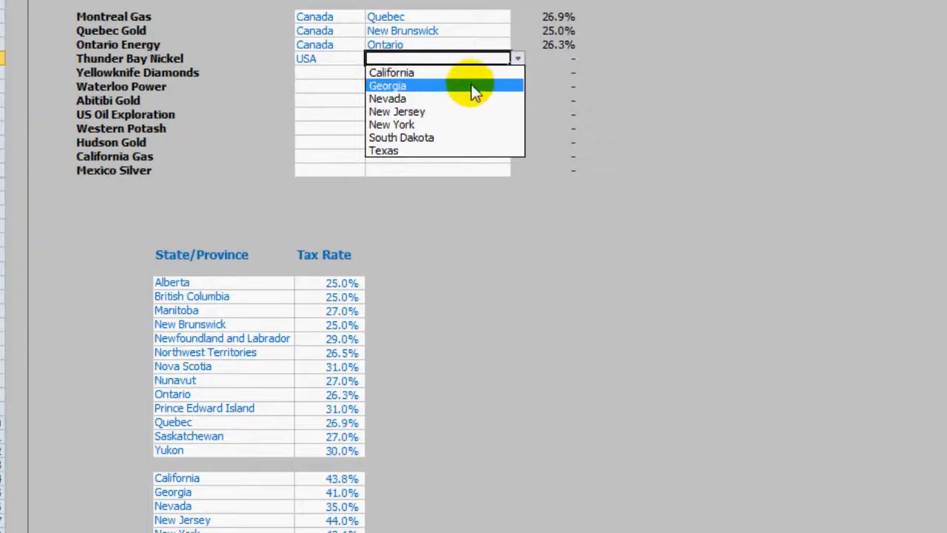
left_click(392, 72)
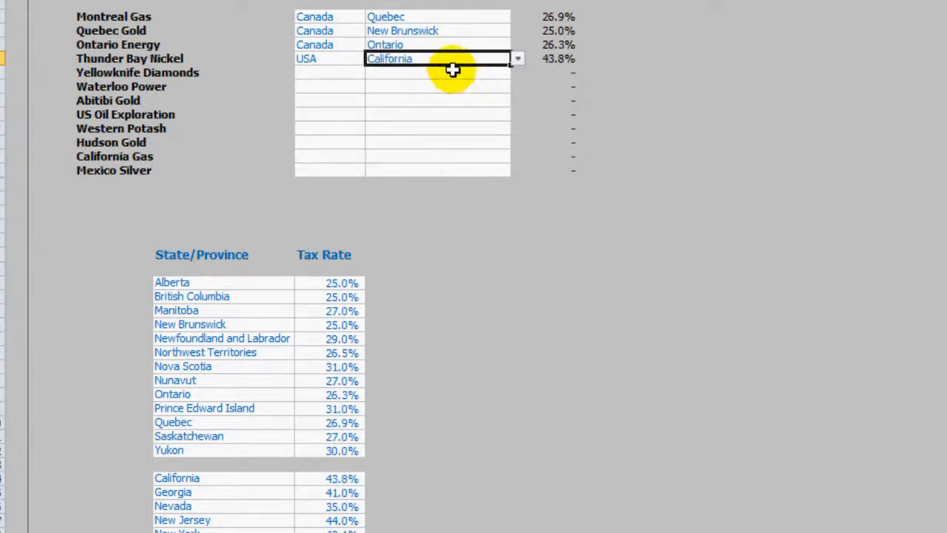
Set Yellowknife Diamonds' country to Canada and province to Manitoba (27.0%).
left_click(329, 73)
type("USA")
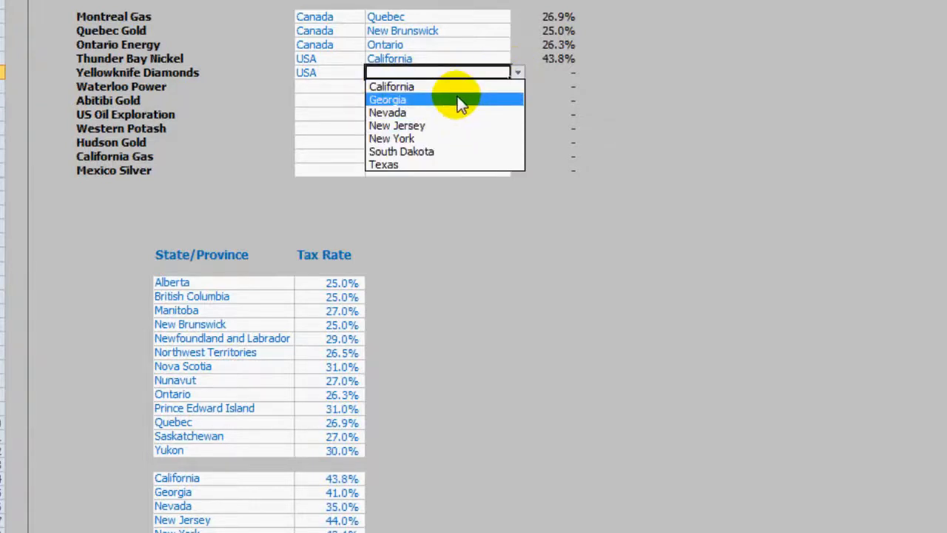
mouse_move(437, 112)
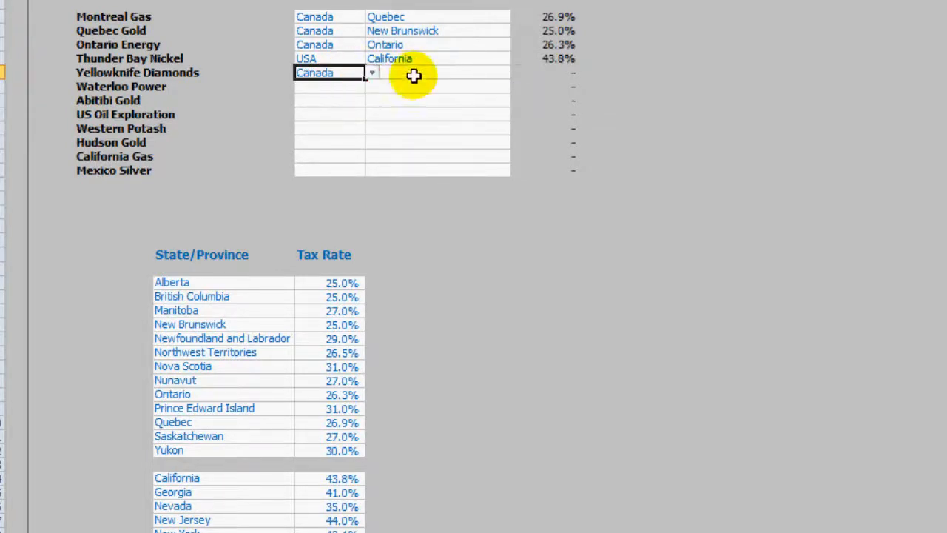
left_click(371, 73)
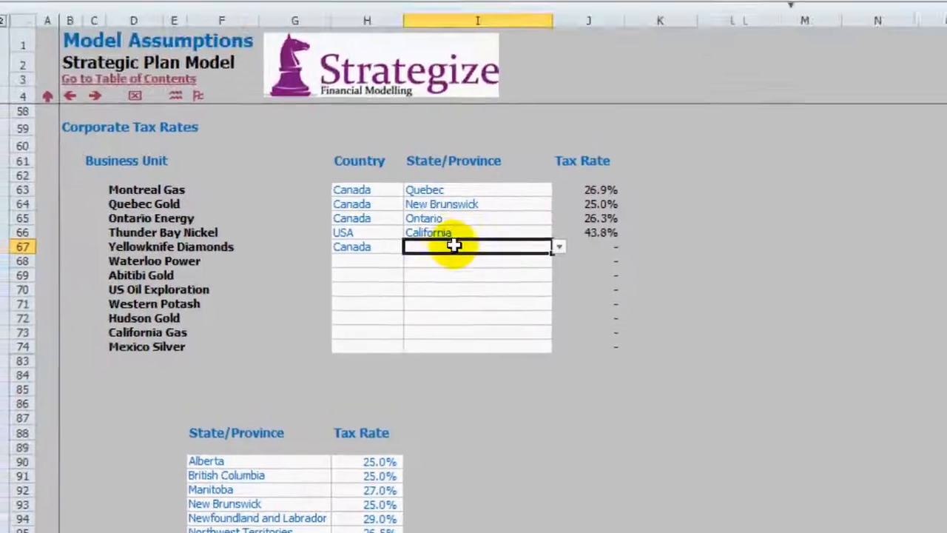
left_click(558, 246)
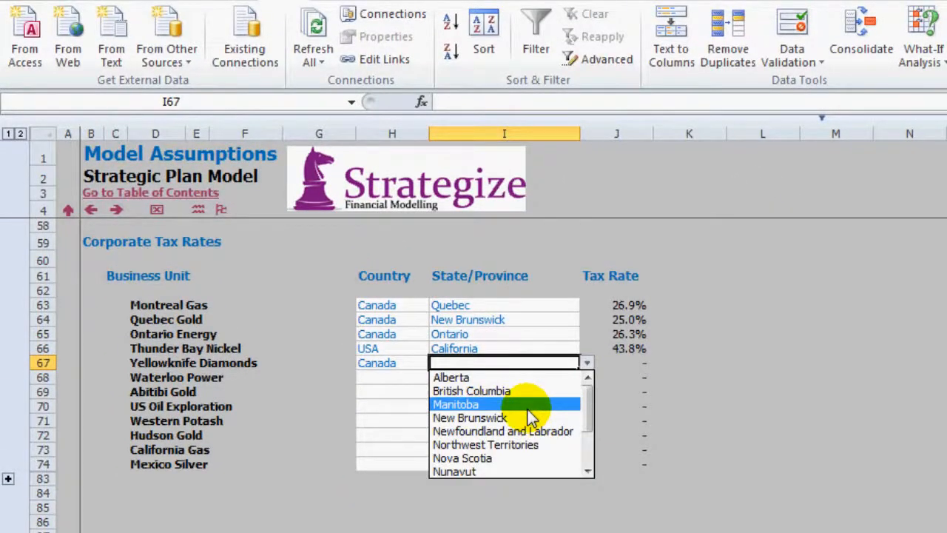
left_click(455, 404)
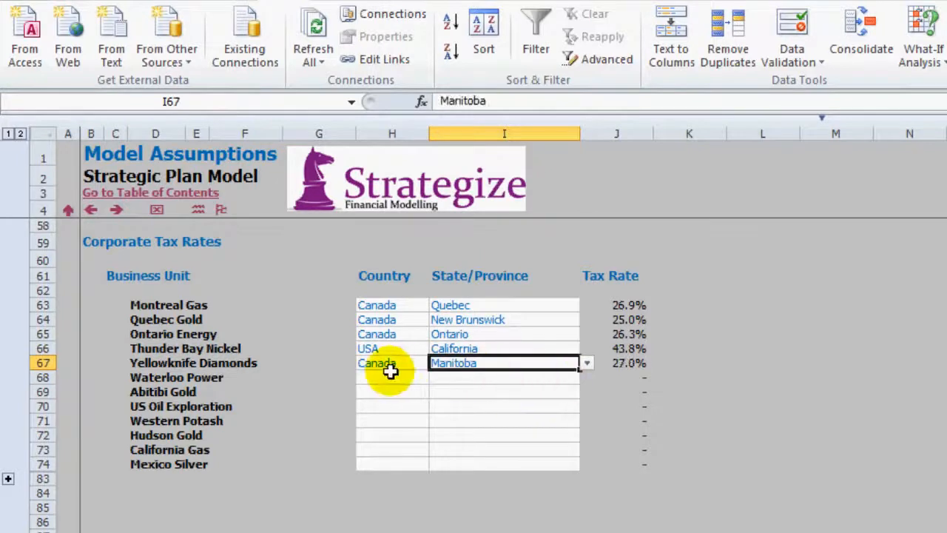
left_click(391, 362)
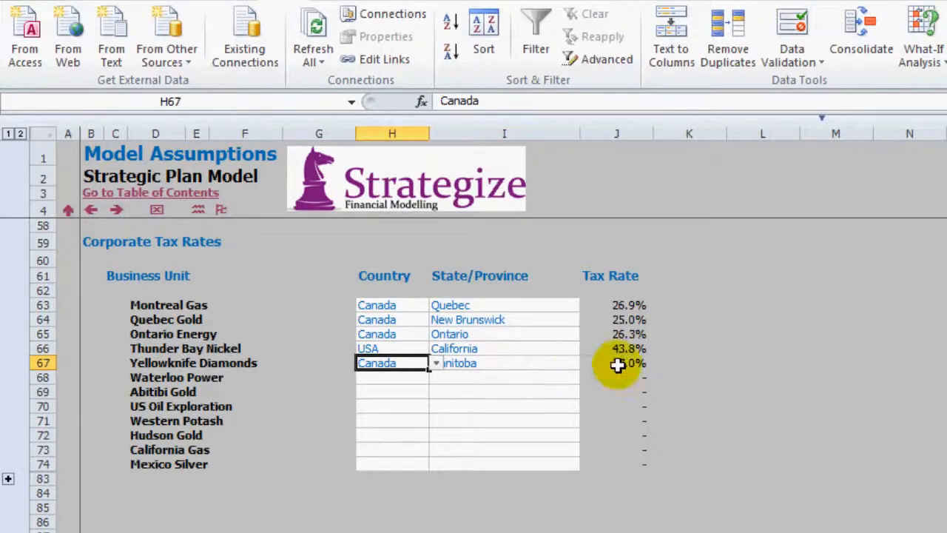